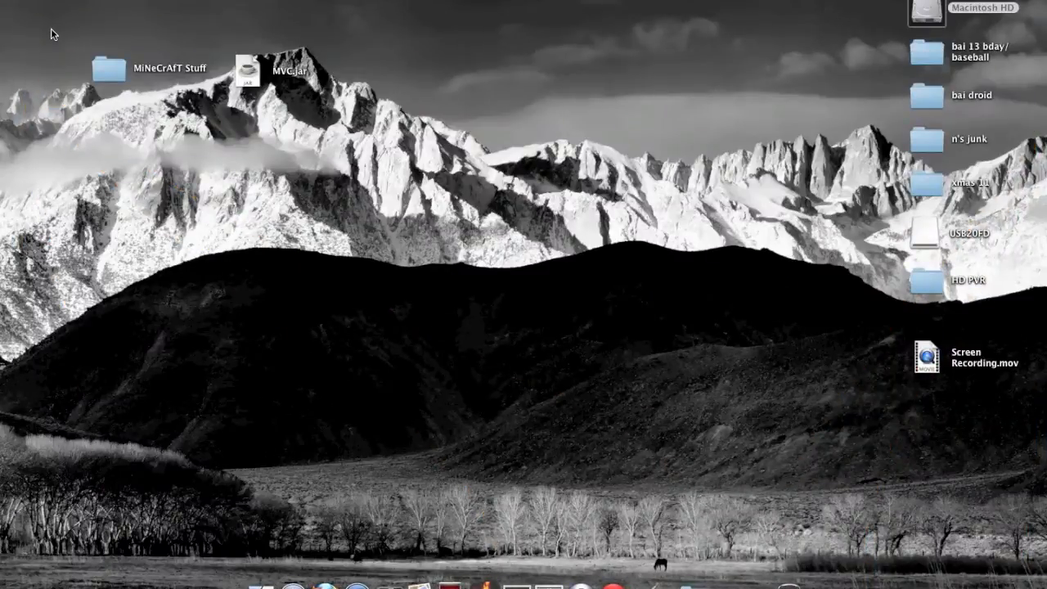
pyautogui.moveTo(369, 150)
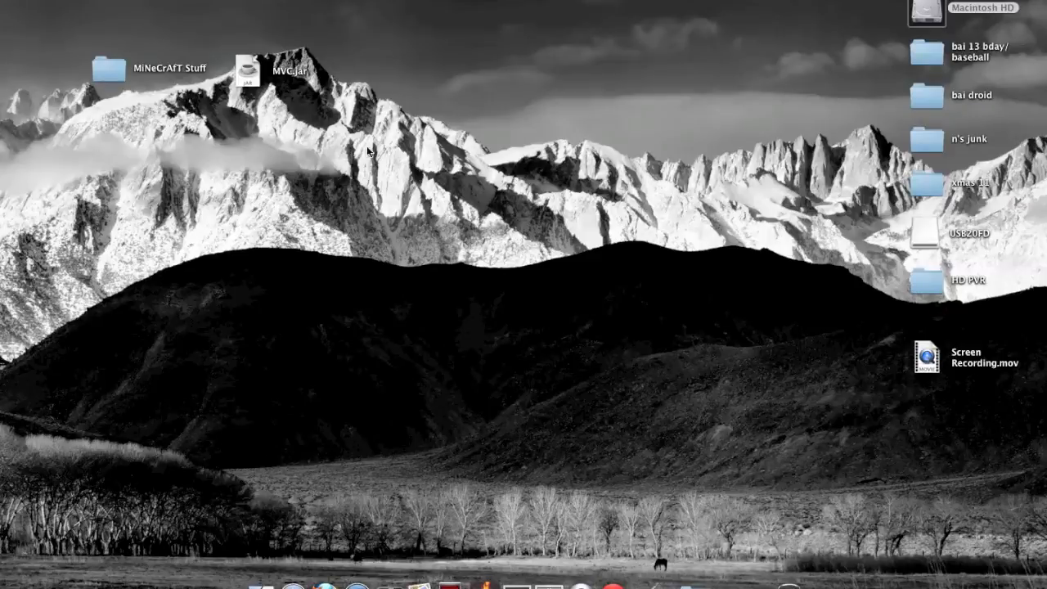
pyautogui.moveTo(331, 137)
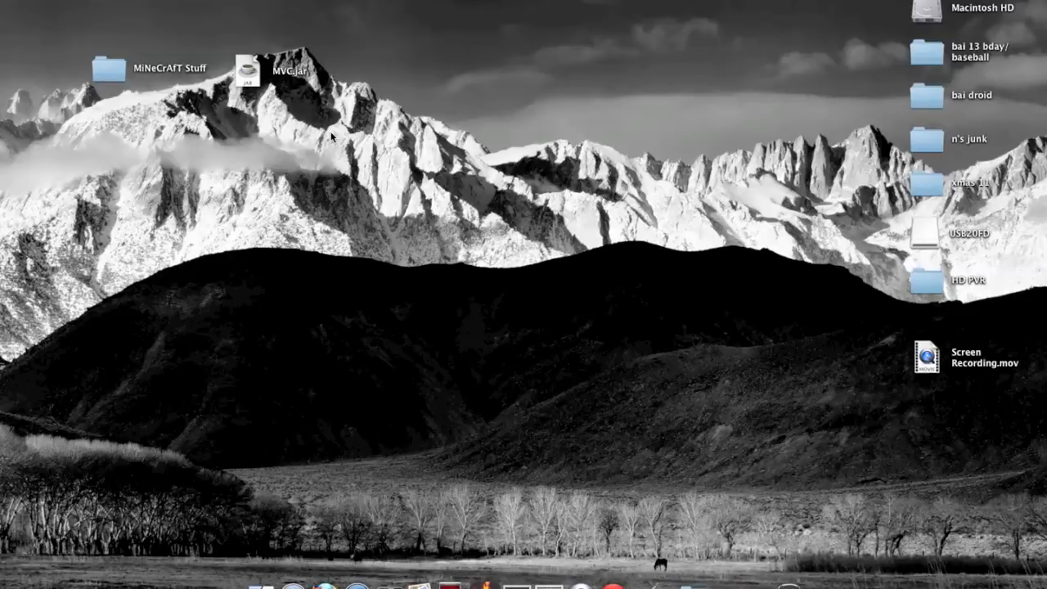
pyautogui.moveTo(946, 119)
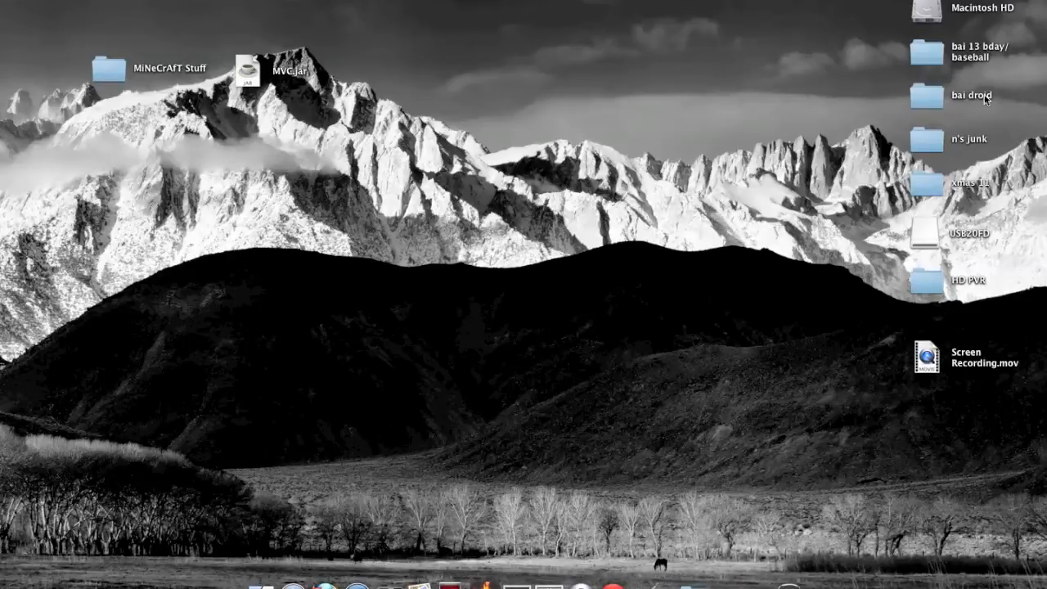
pyautogui.moveTo(618, 251)
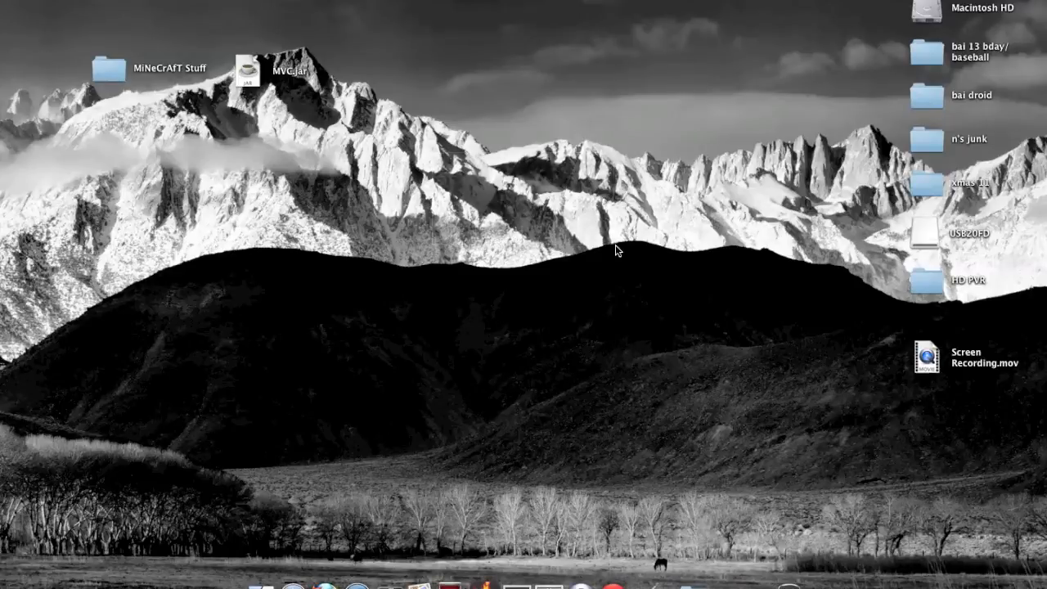
pyautogui.moveTo(767, 444)
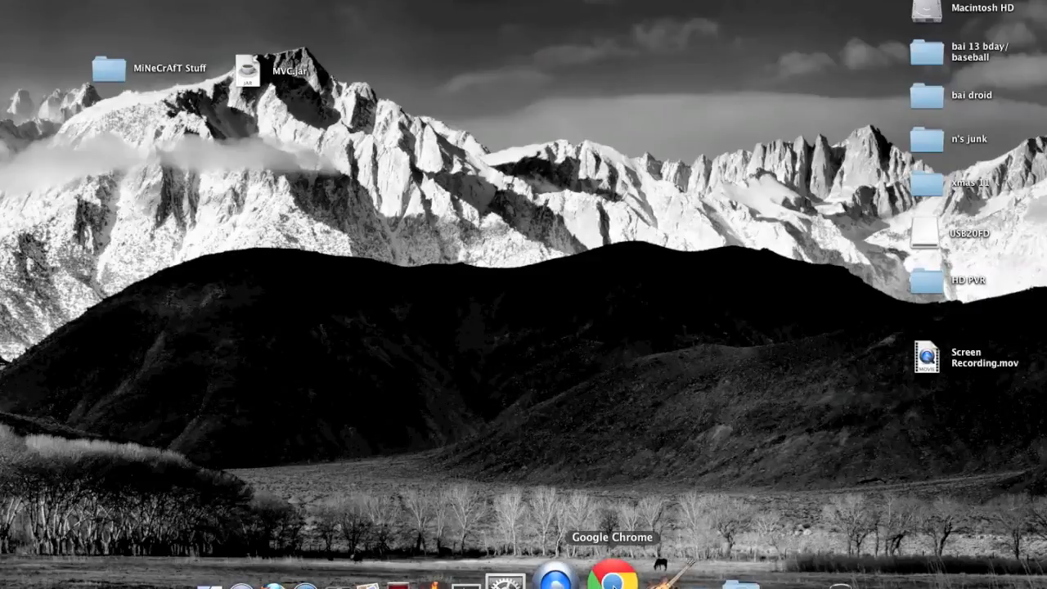
# - Download MVC from mcvc.in in Chrome and accept its license terms
pyautogui.click(609, 576)
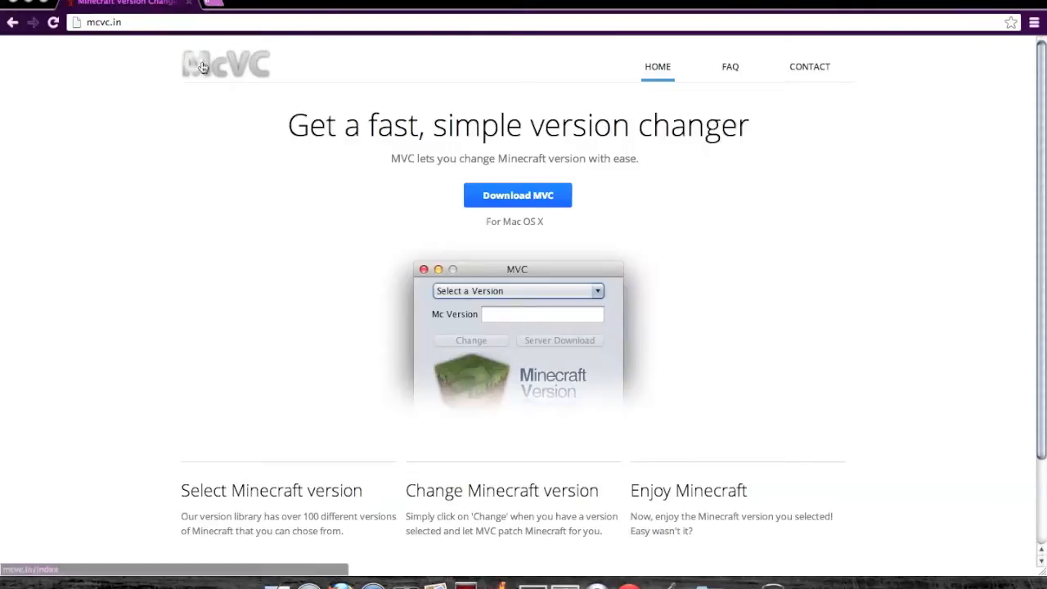
pyautogui.moveTo(496, 264)
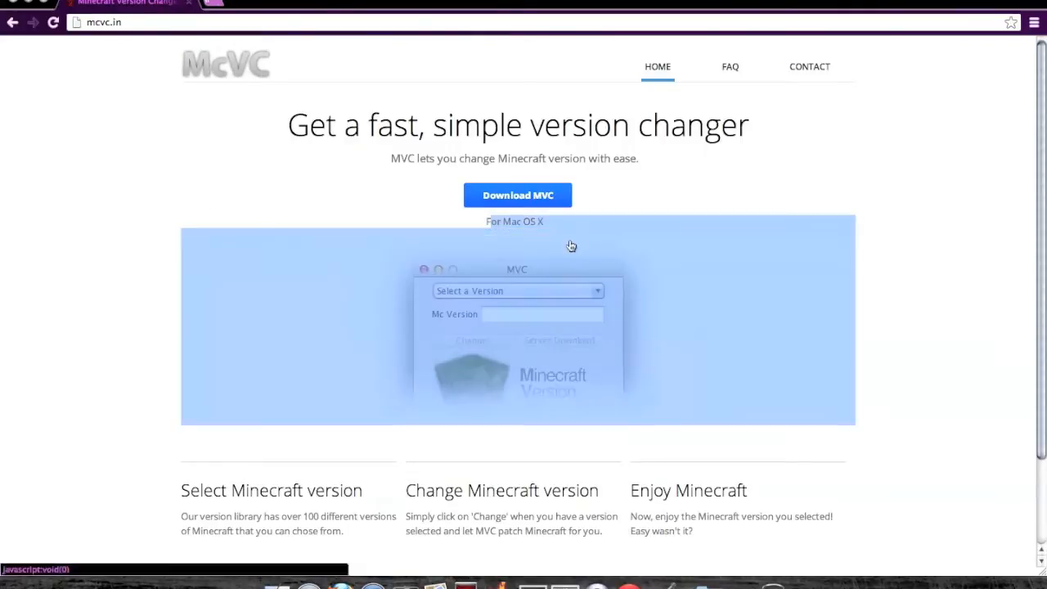
pyautogui.click(518, 194)
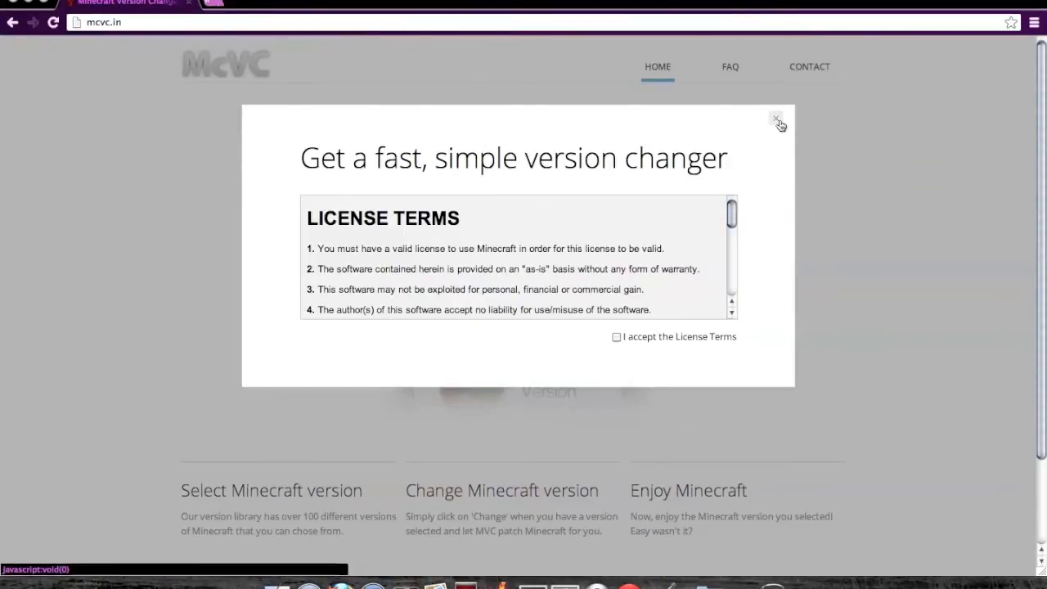
pyautogui.moveTo(682, 286)
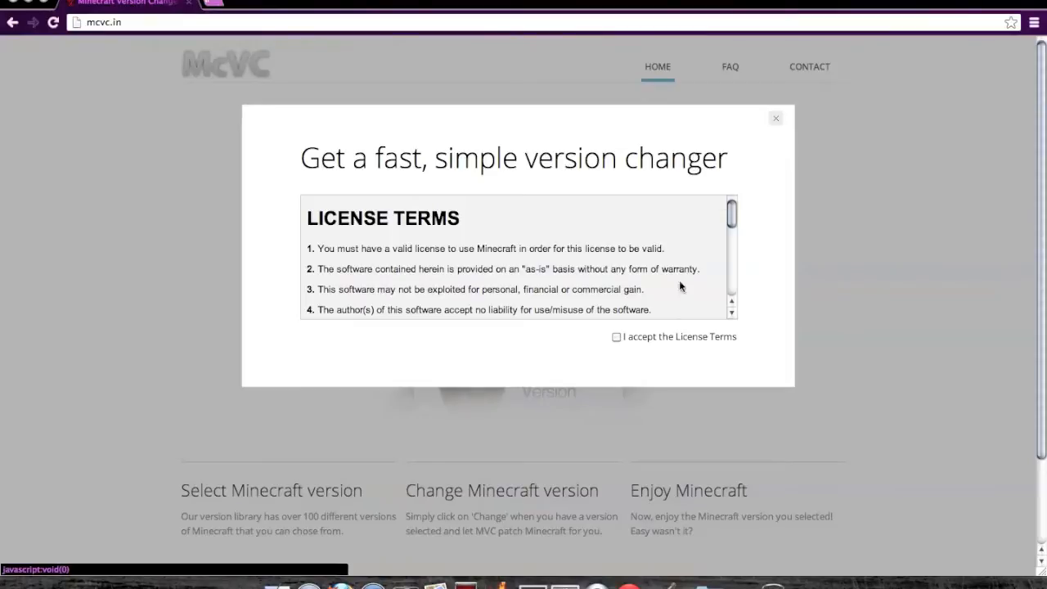
pyautogui.moveTo(617, 344)
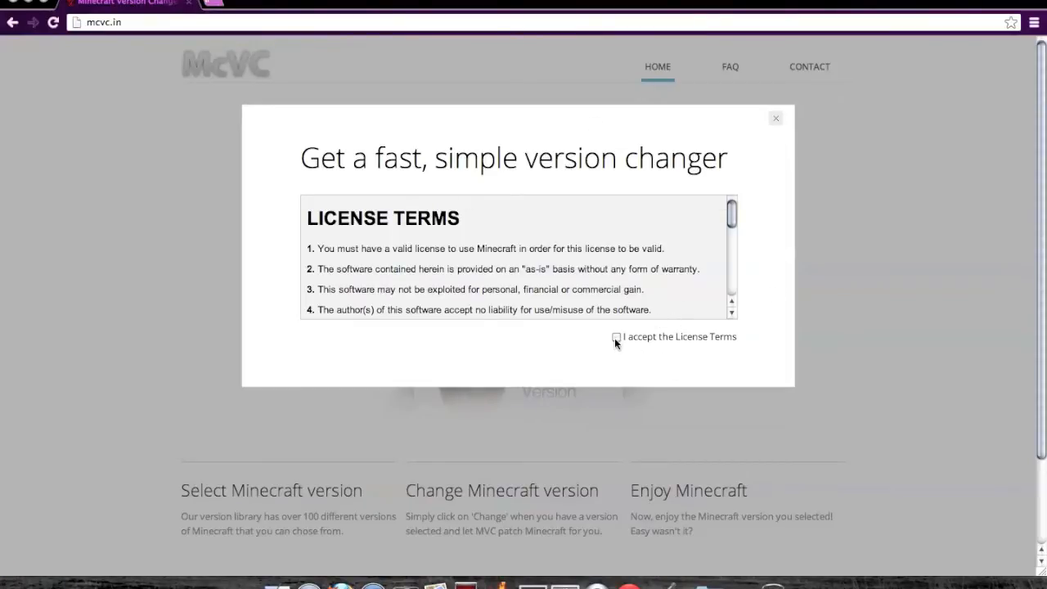
pyautogui.click(617, 336)
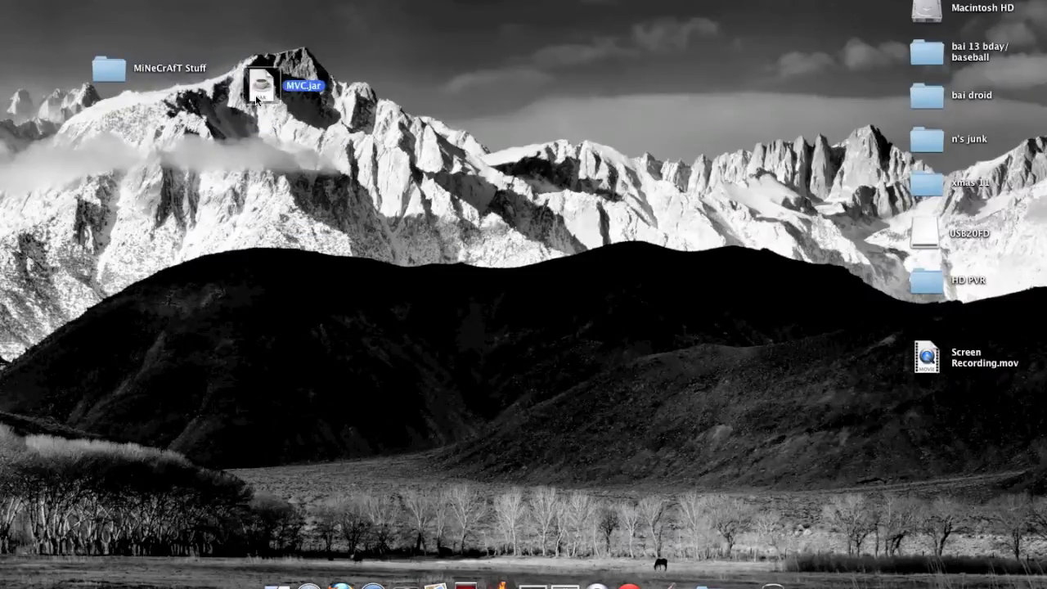
# - Launch MVC.jar with the new file structure for patching and move its window higher
pyautogui.click(292, 174)
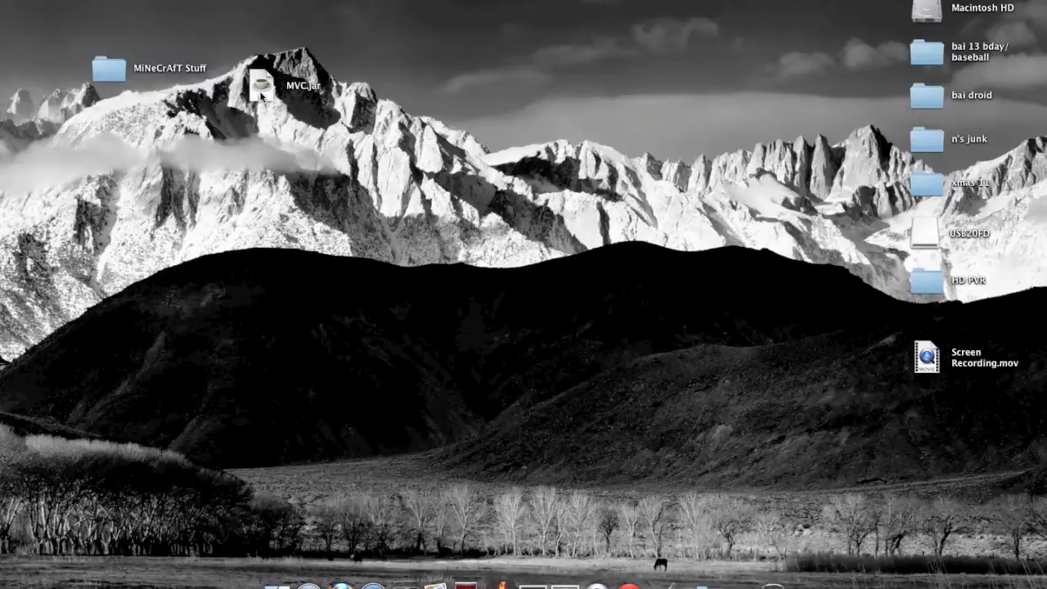
pyautogui.doubleClick(262, 82)
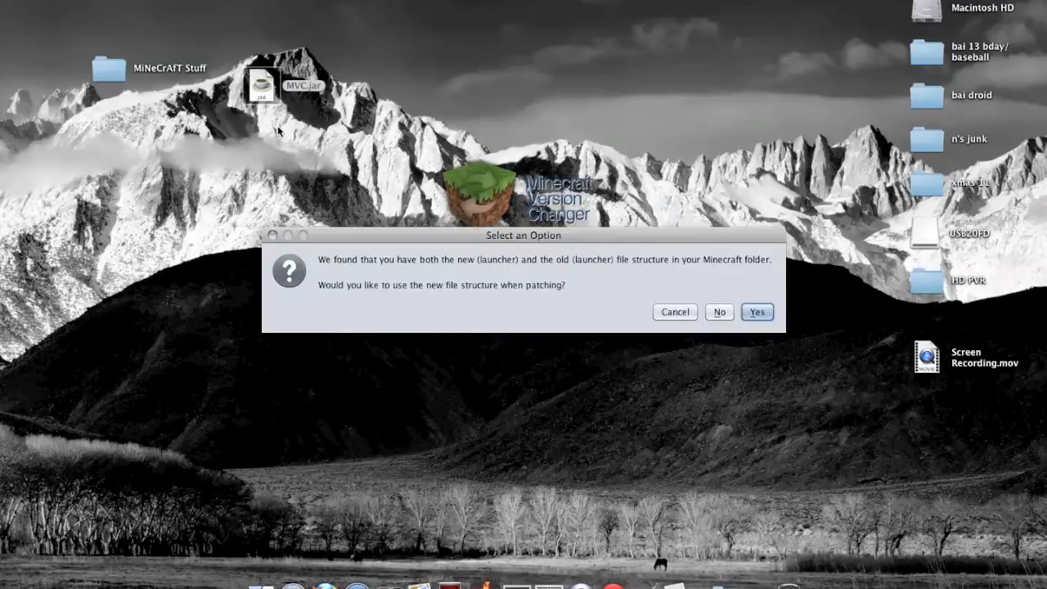
pyautogui.moveTo(360, 268)
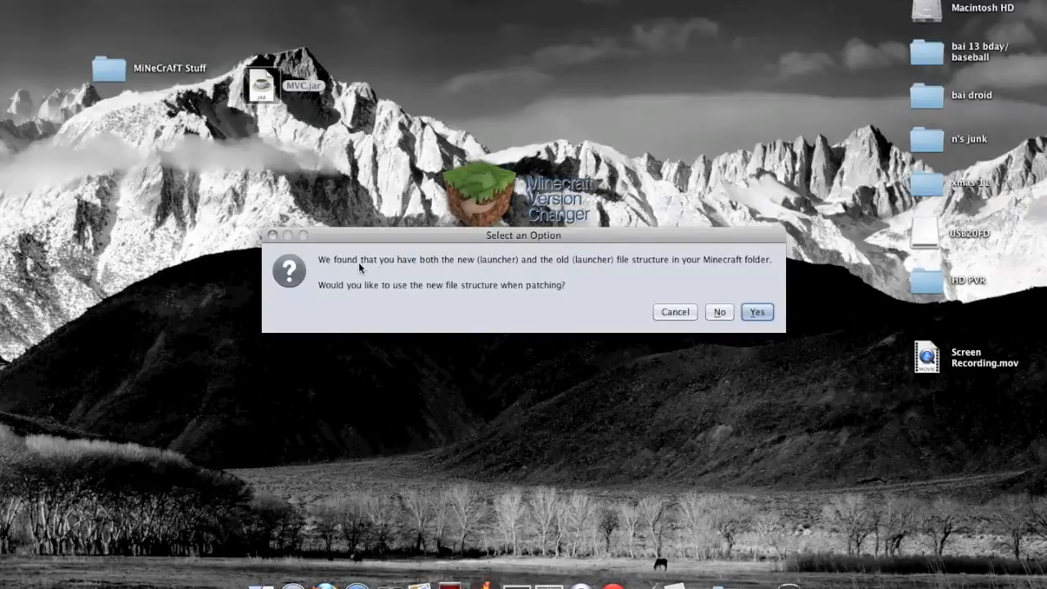
pyautogui.moveTo(527, 297)
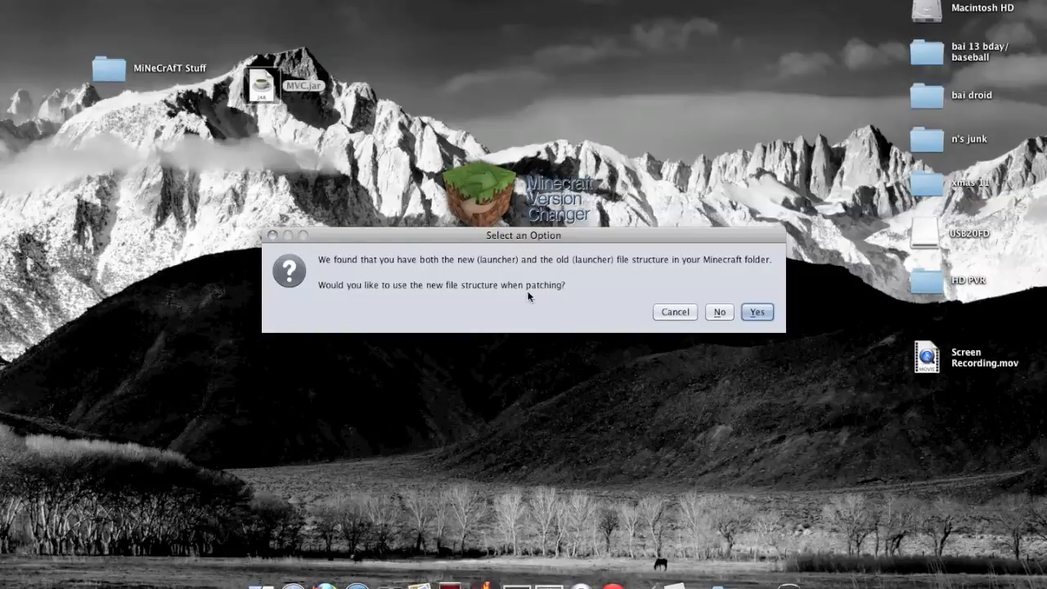
pyautogui.moveTo(571, 422)
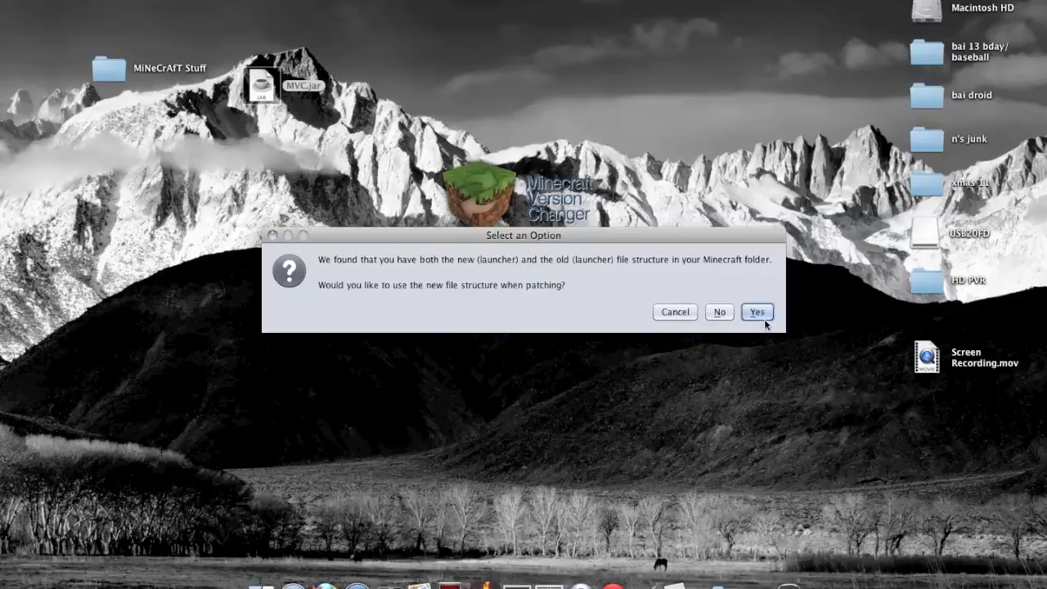
pyautogui.click(755, 312)
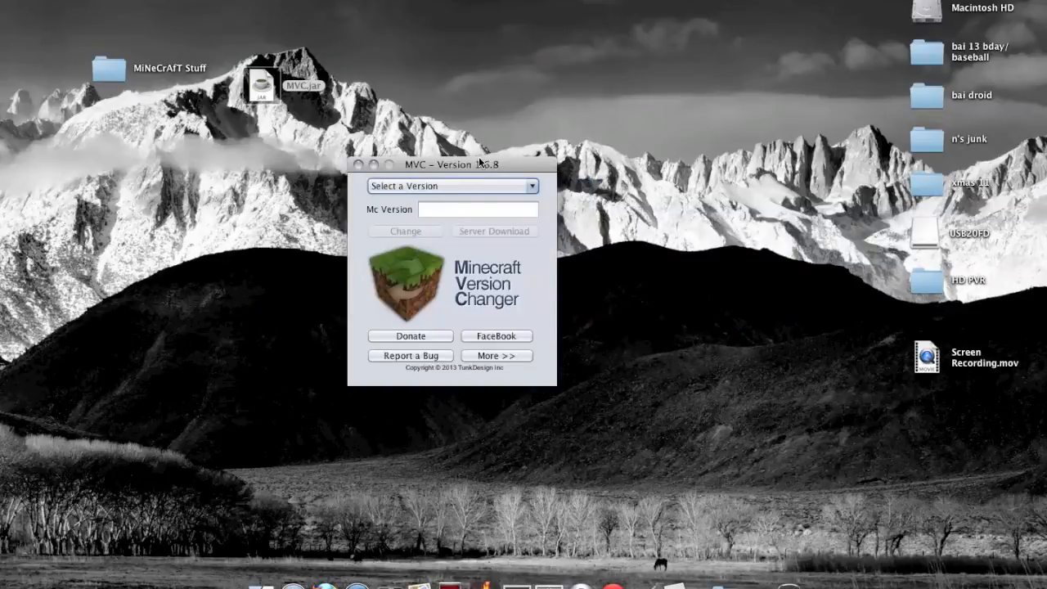
pyautogui.moveTo(453, 164); pyautogui.dragTo(505, 56)
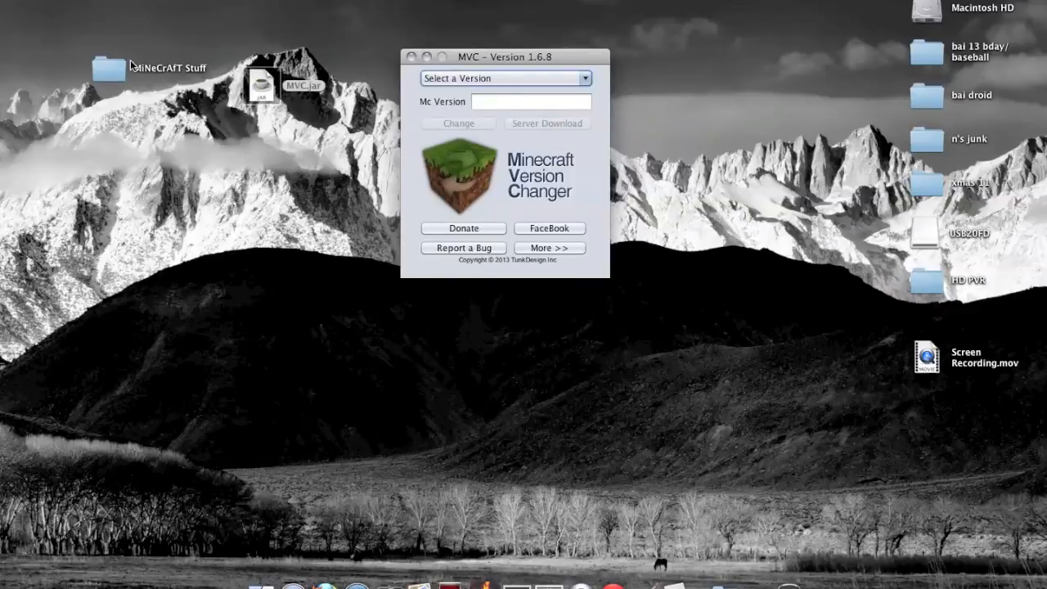
pyautogui.doubleClick(106, 62)
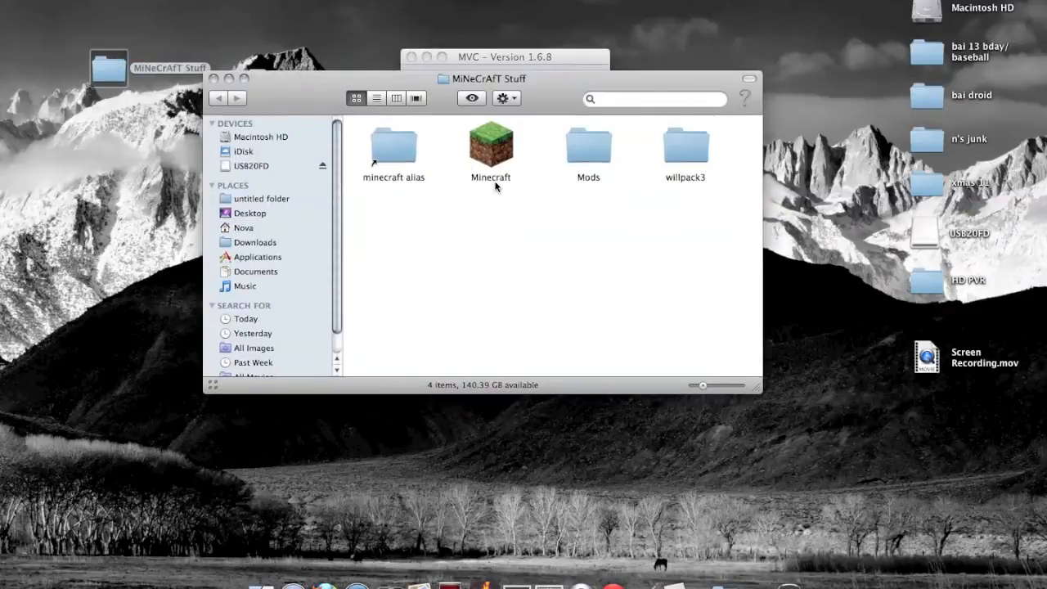
pyautogui.doubleClick(491, 148)
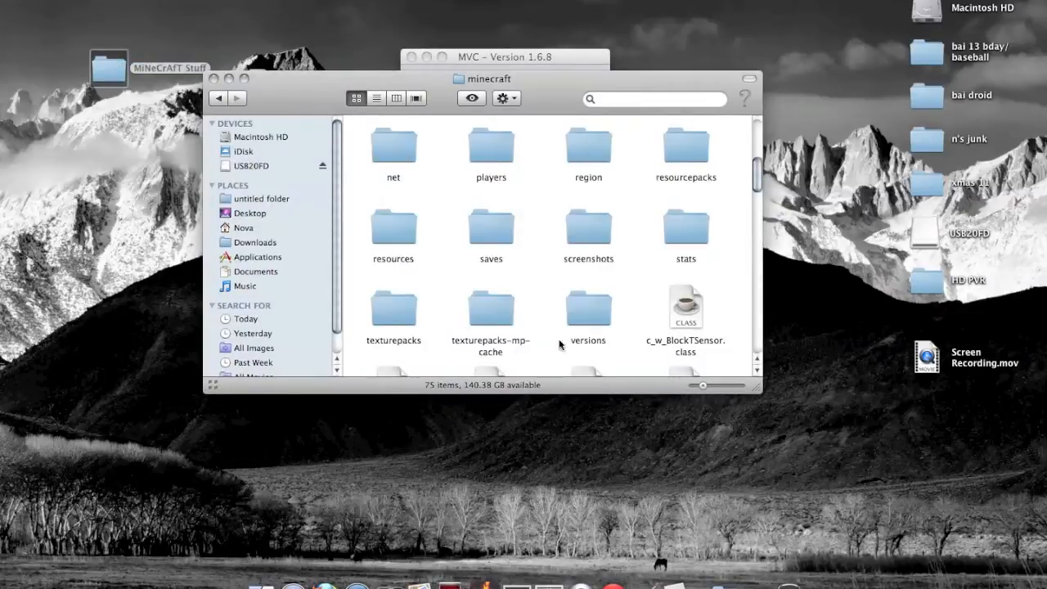
pyautogui.scroll(-3)
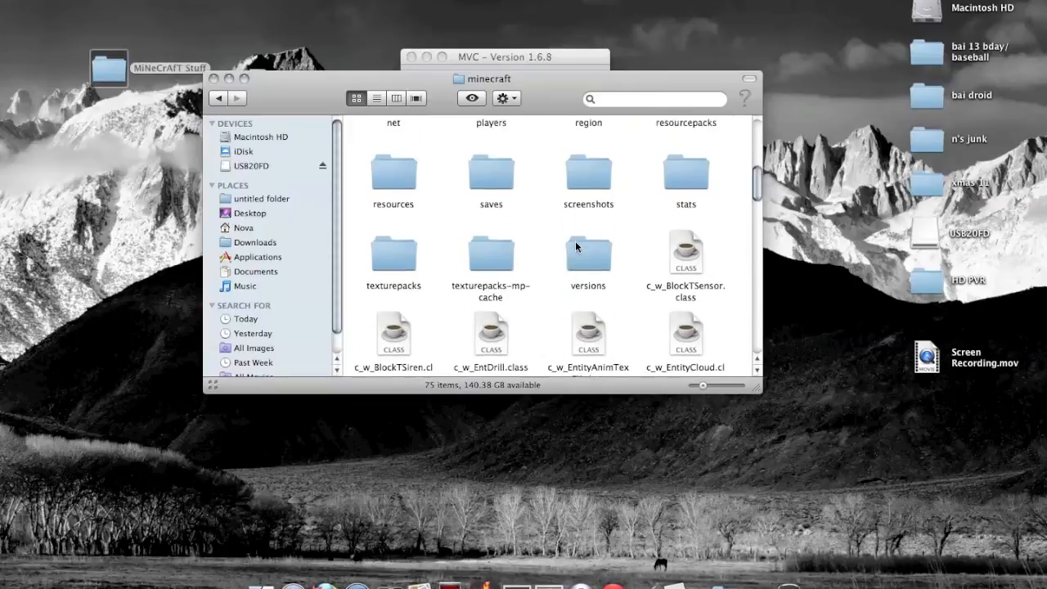
pyautogui.scroll(3)
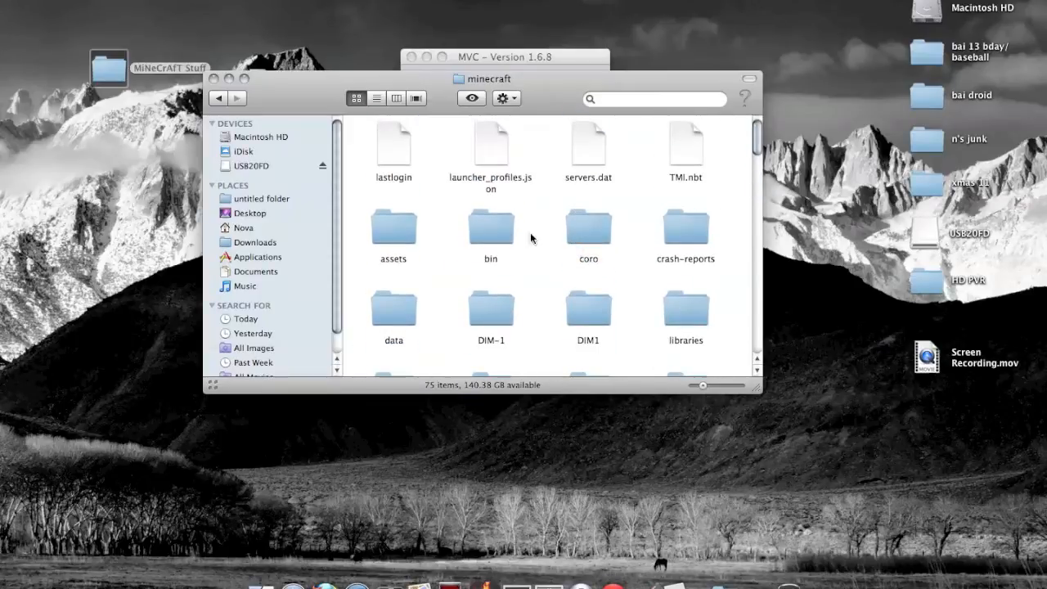
pyautogui.doubleClick(490, 222)
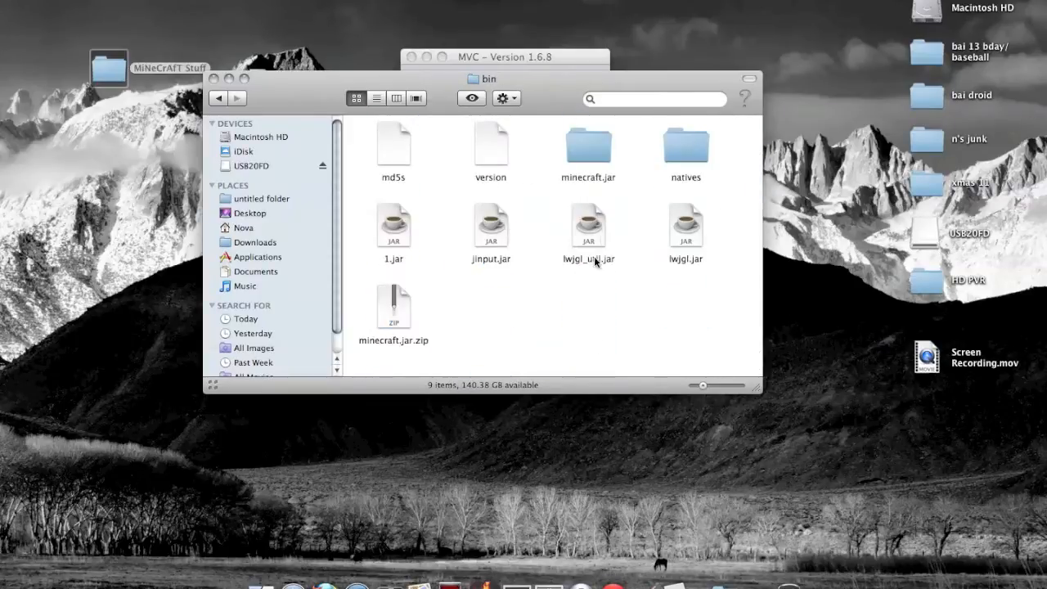
pyautogui.moveTo(425, 270)
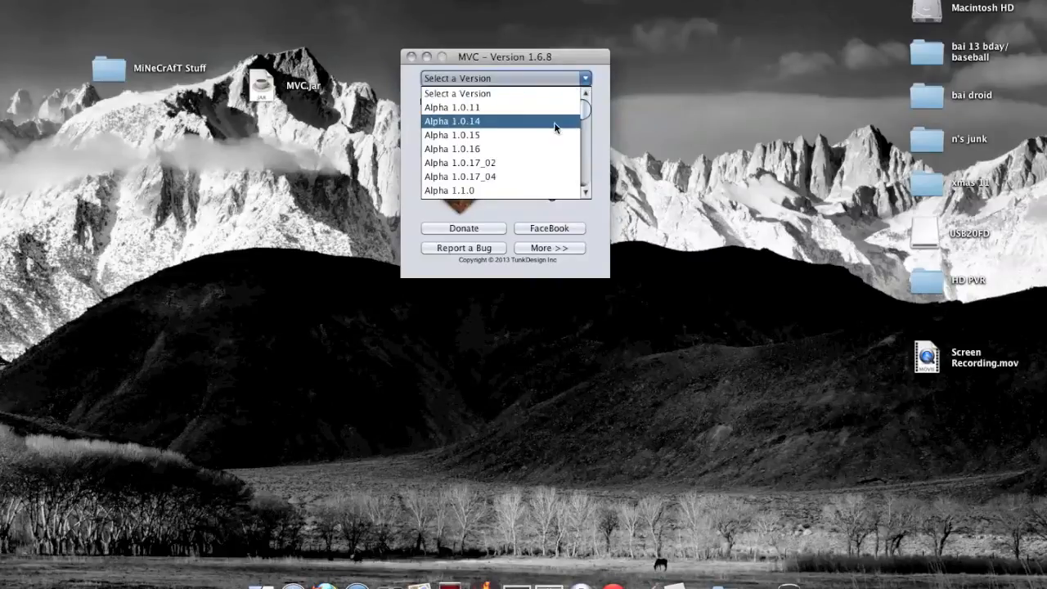
# - Select Minecraft 1.2 from the version list and patch Minecraft to it
pyautogui.scroll(-3)
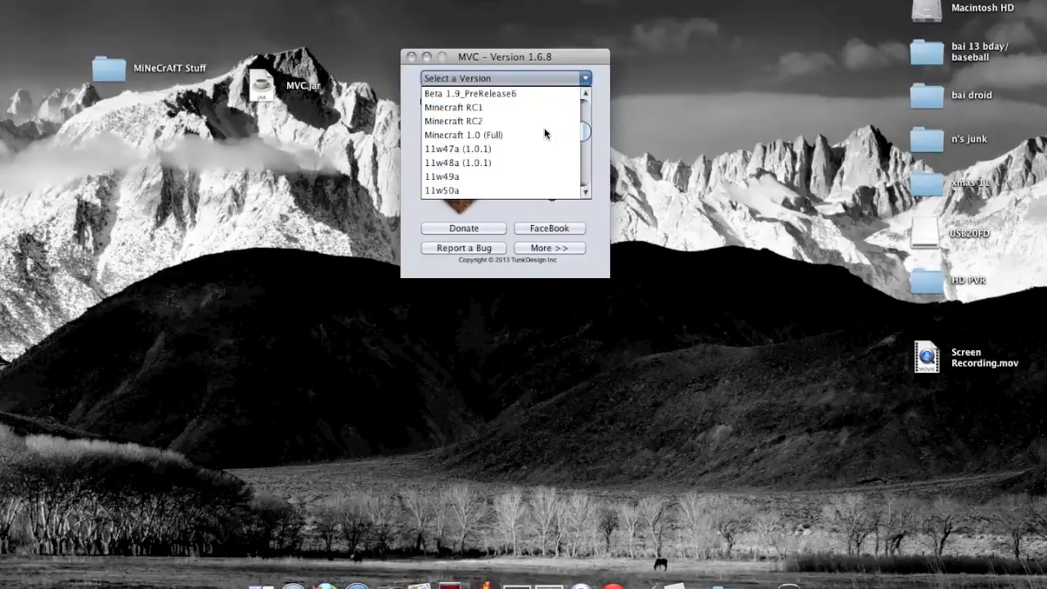
pyautogui.scroll(-3)
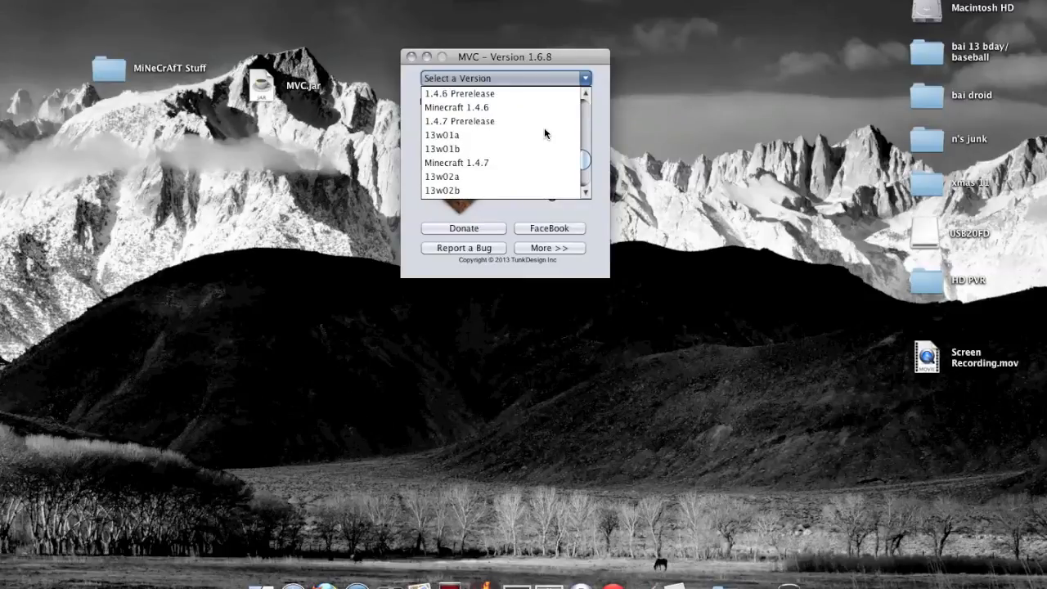
pyautogui.scroll(-3)
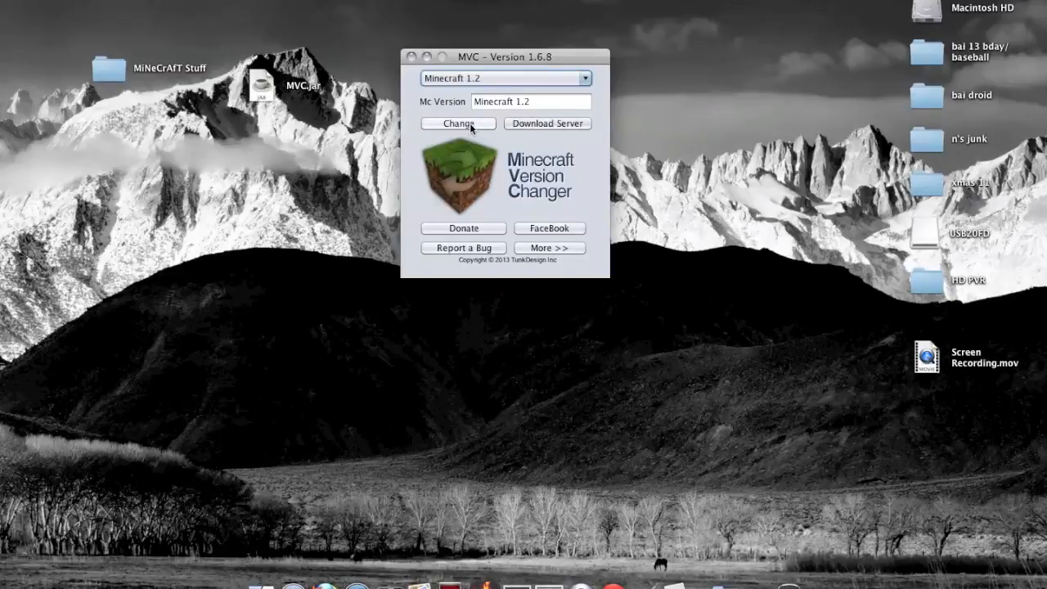
pyautogui.click(458, 124)
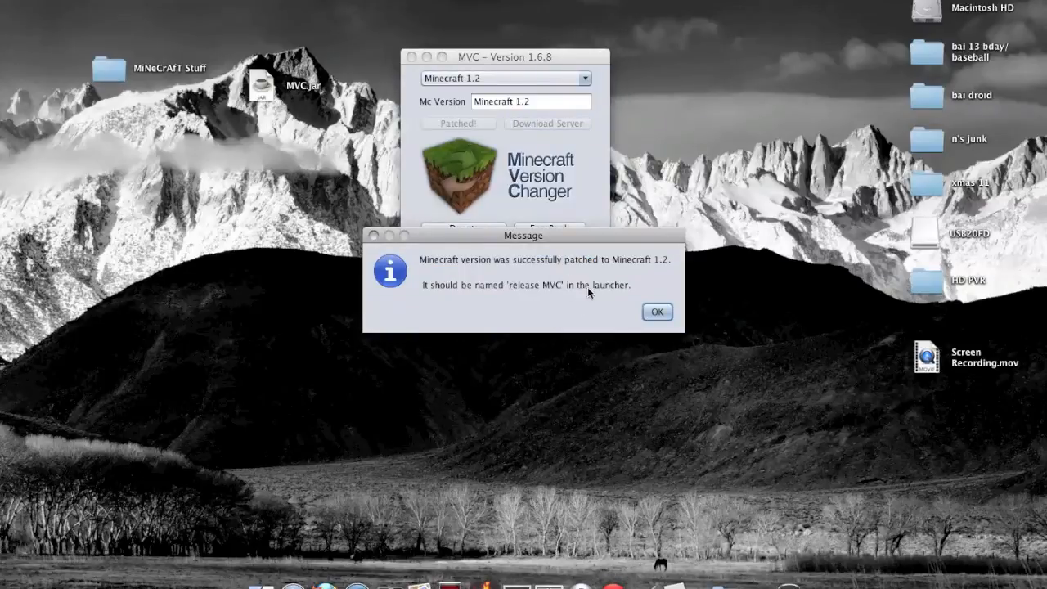
pyautogui.moveTo(499, 306)
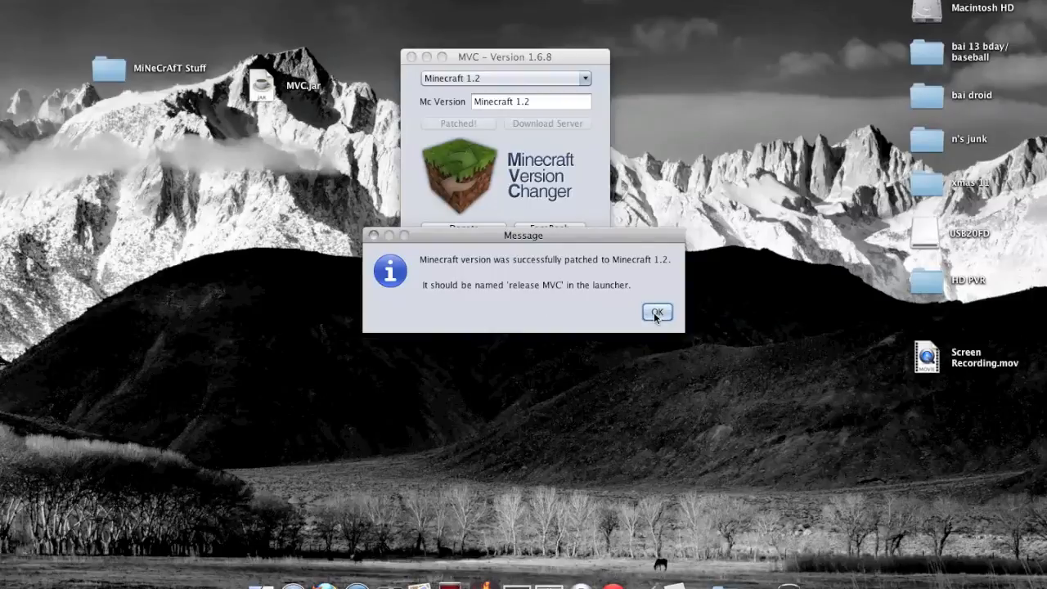
# - Dismiss the patch success message and open the MiNeCrAFT Stuff folder
pyautogui.click(657, 311)
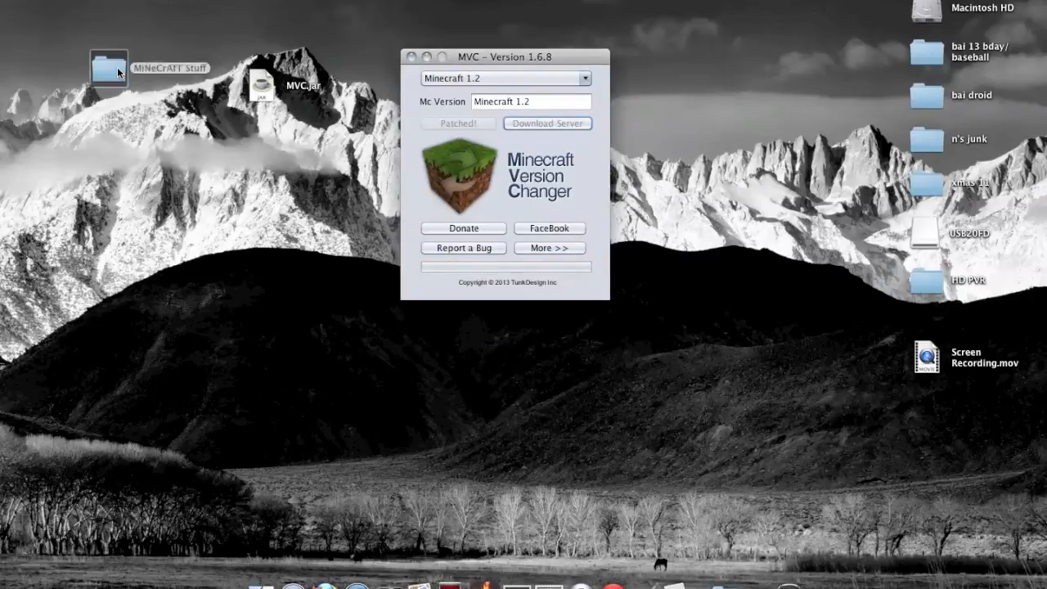
pyautogui.doubleClick(108, 68)
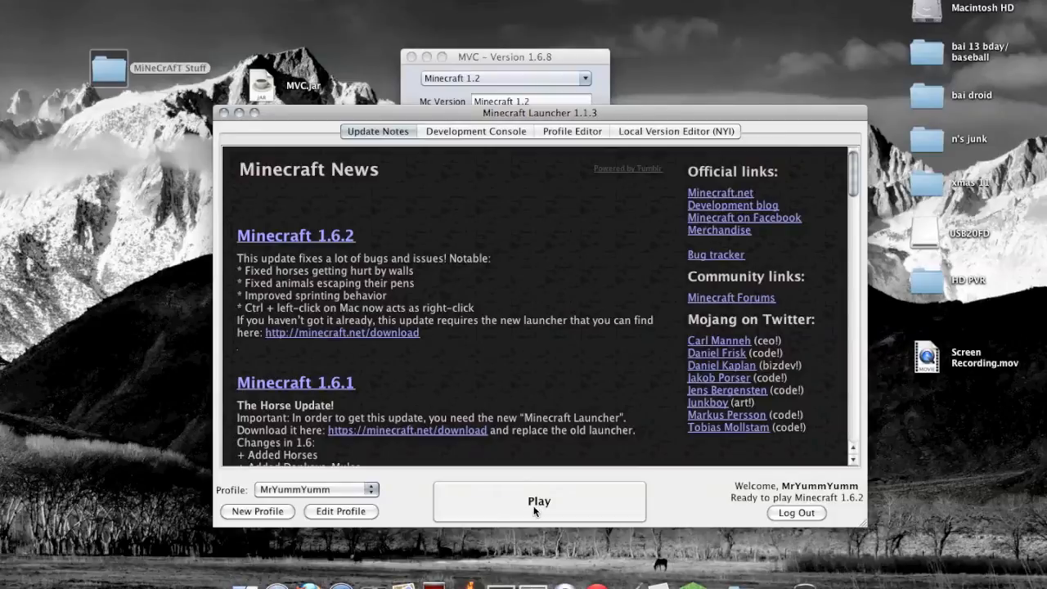
pyautogui.moveTo(341, 512)
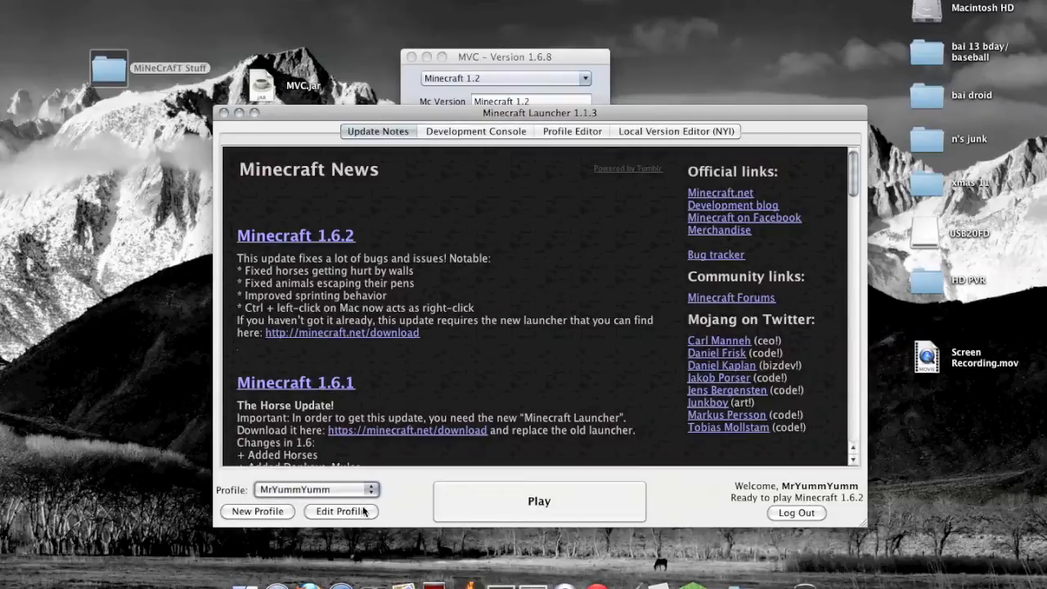
# - Edit the launcher profile to use the release MVC version and save it
pyautogui.click(341, 512)
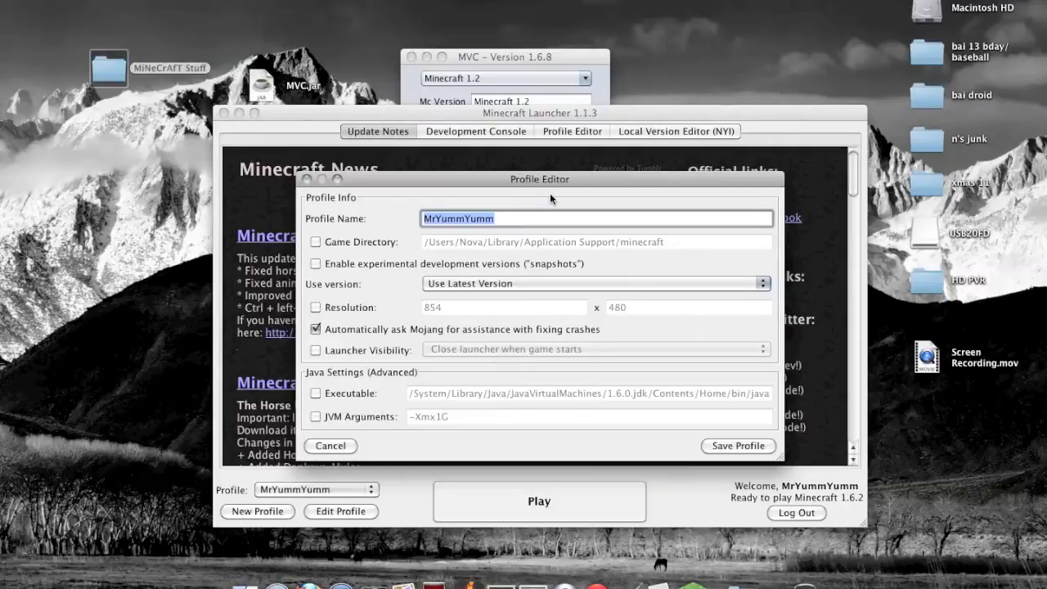
pyautogui.moveTo(473, 293)
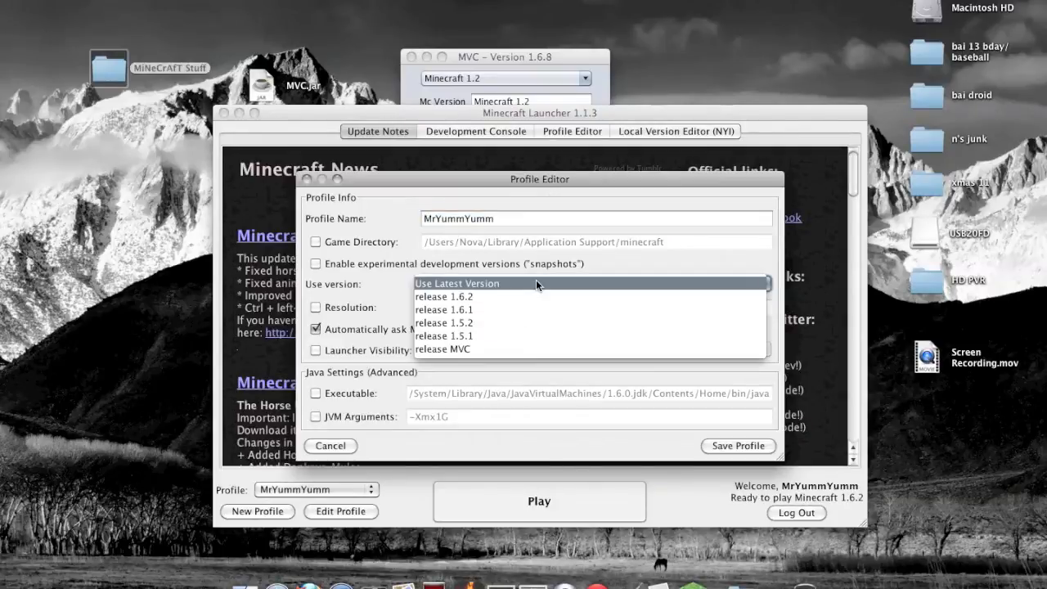
pyautogui.moveTo(524, 349)
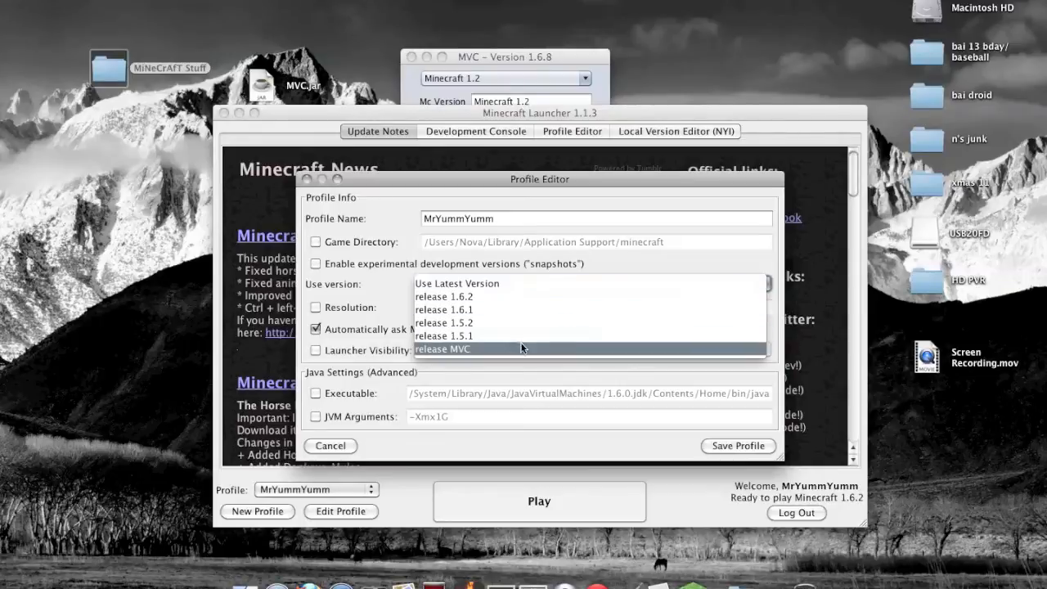
pyautogui.moveTo(466, 360)
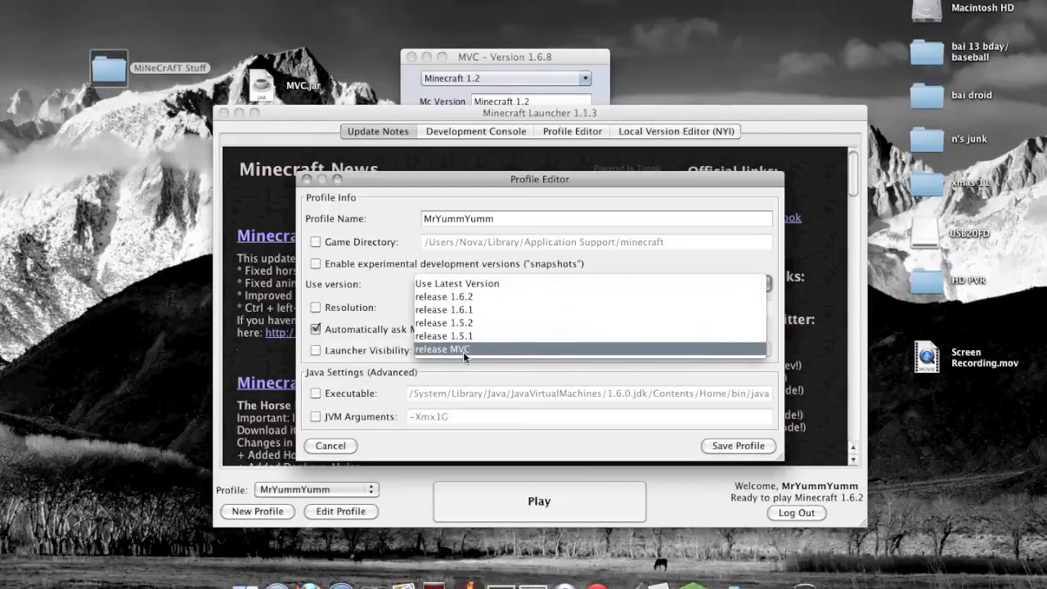
pyautogui.click(443, 349)
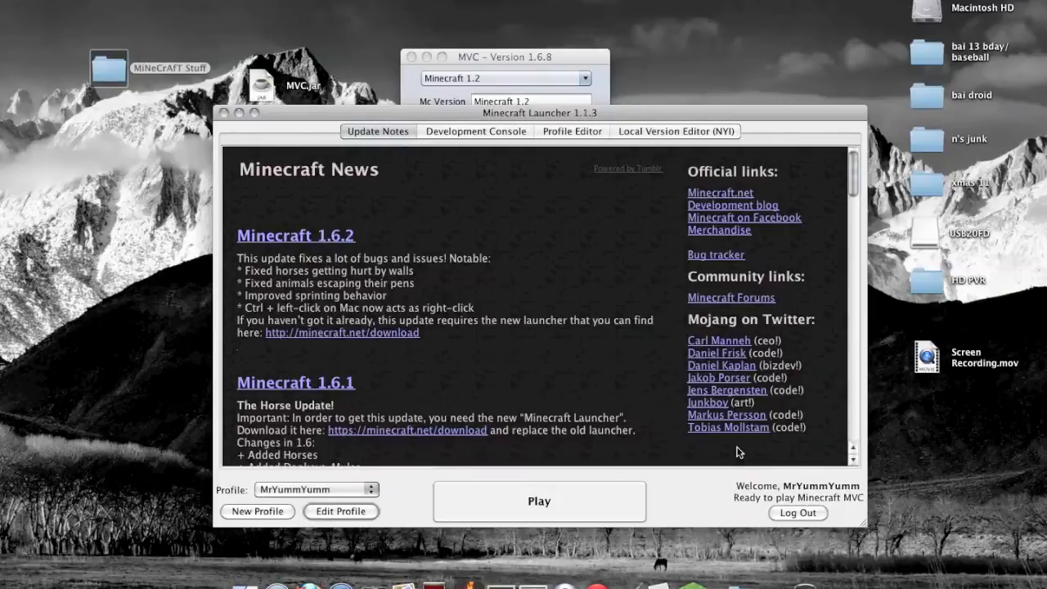
pyautogui.moveTo(570, 499)
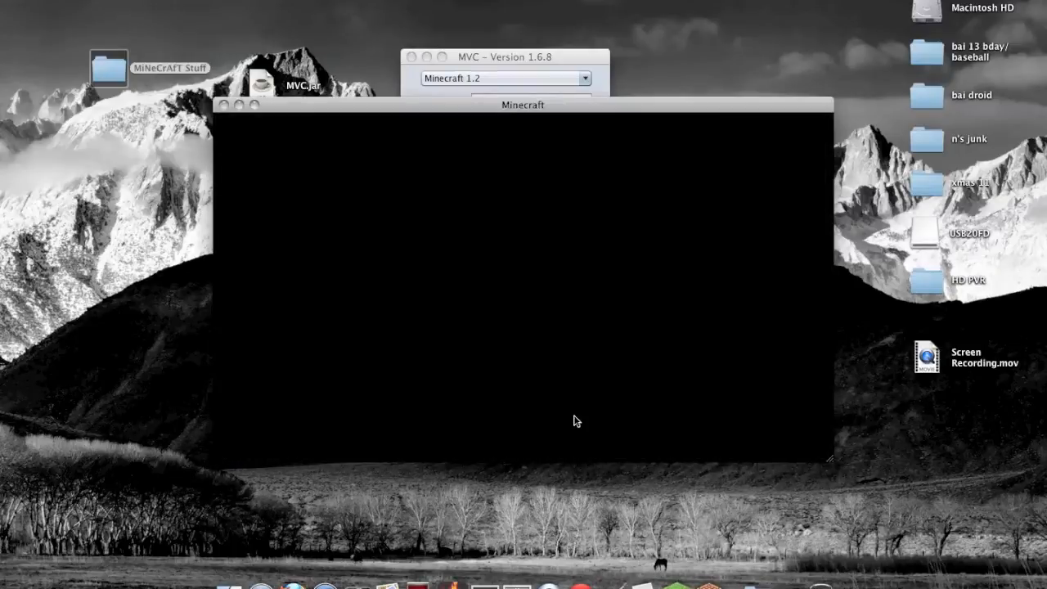
pyautogui.moveTo(563, 402)
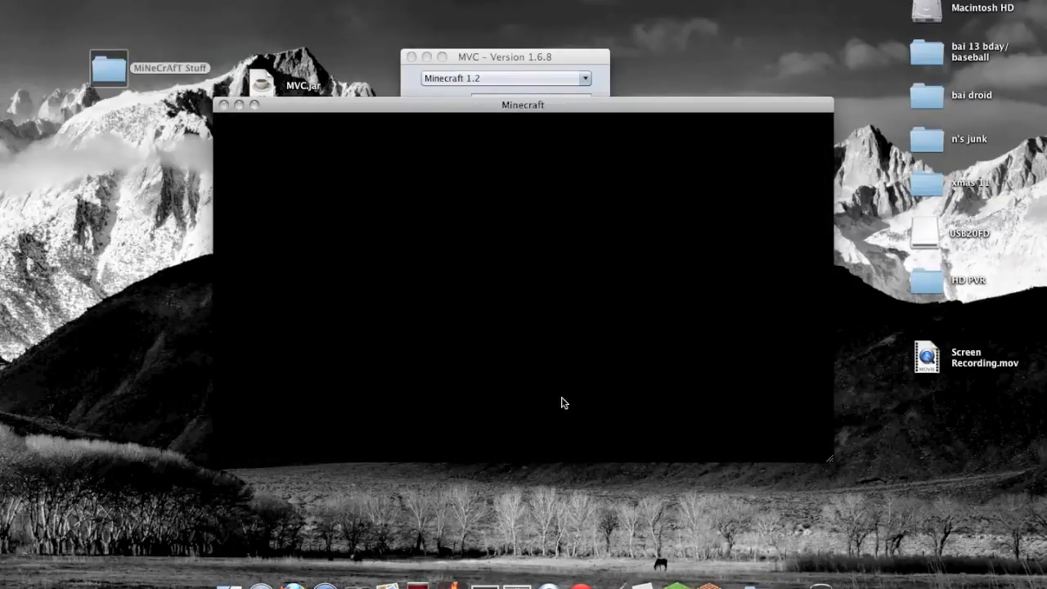
pyautogui.moveTo(326, 120)
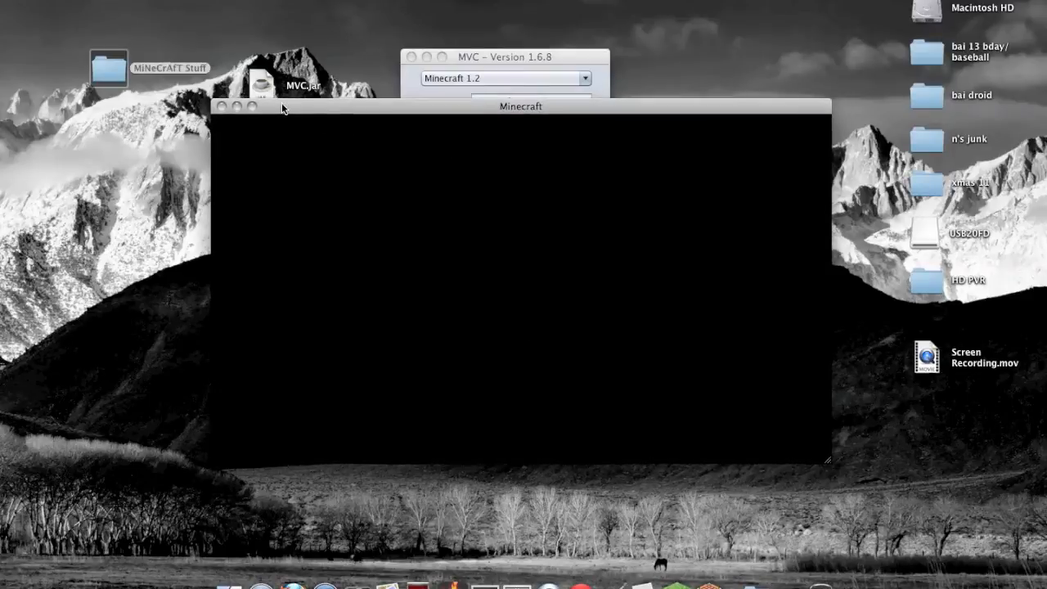
pyautogui.moveTo(300, 107)
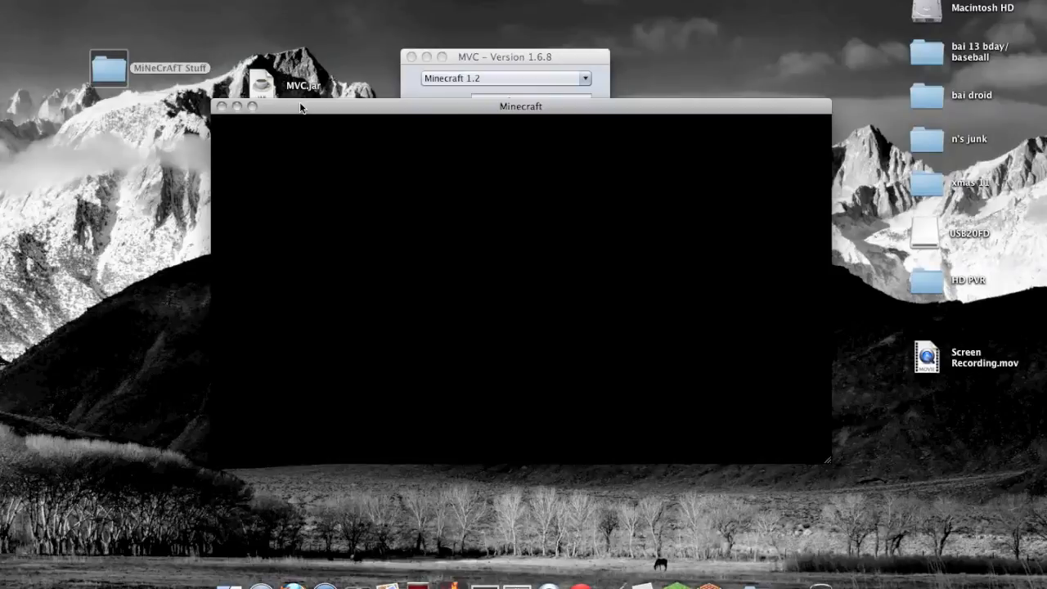
pyautogui.moveTo(477, 256)
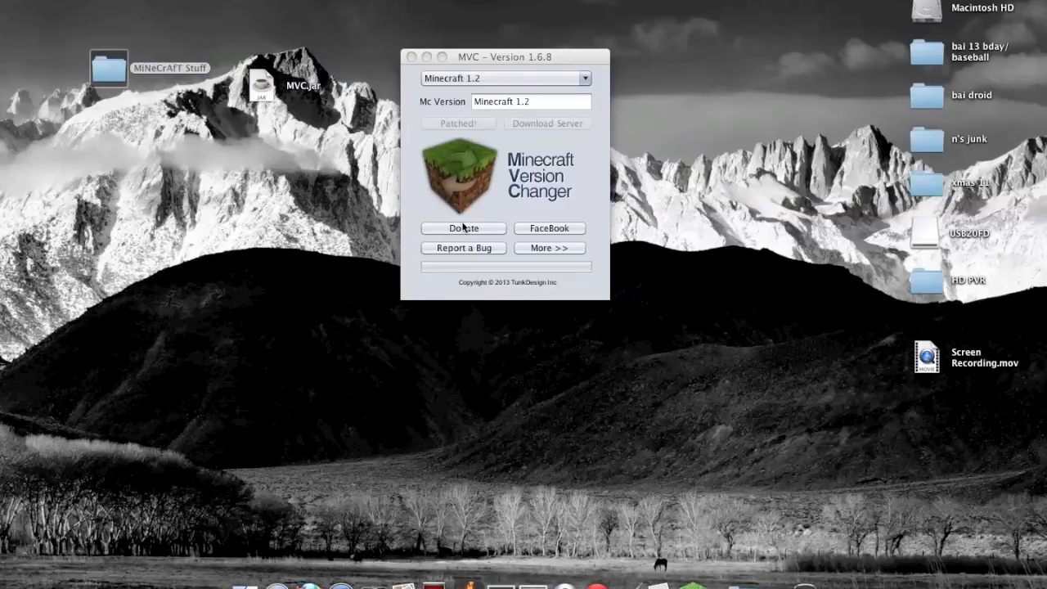
pyautogui.moveTo(107, 52)
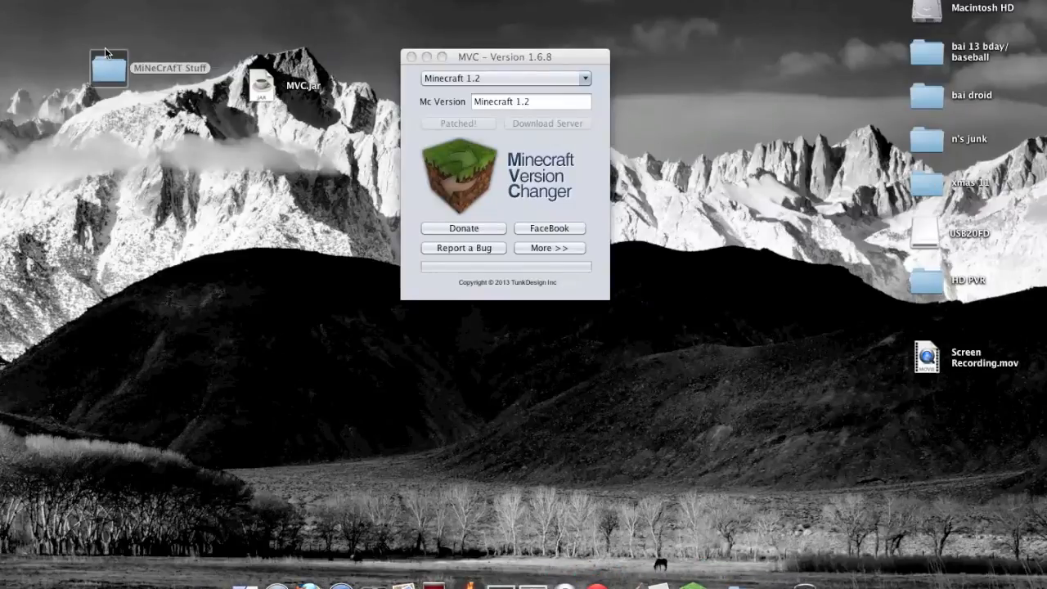
# - Relaunch Minecraft from MiNeCrAFT Stuff, confirm the profile uses release MVC, and play
pyautogui.doubleClick(108, 67)
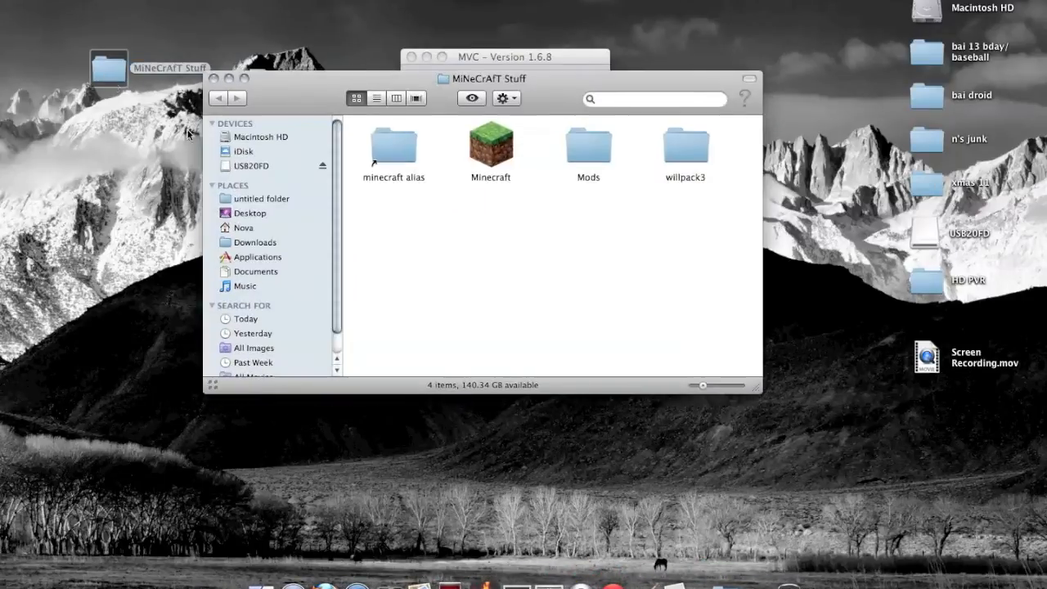
pyautogui.click(490, 146)
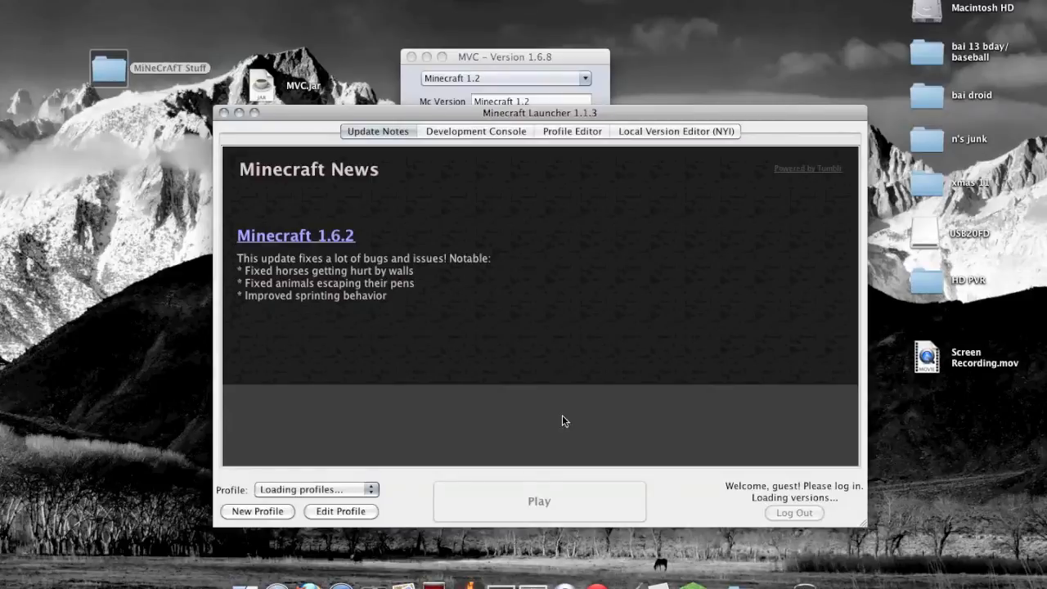
pyautogui.click(340, 511)
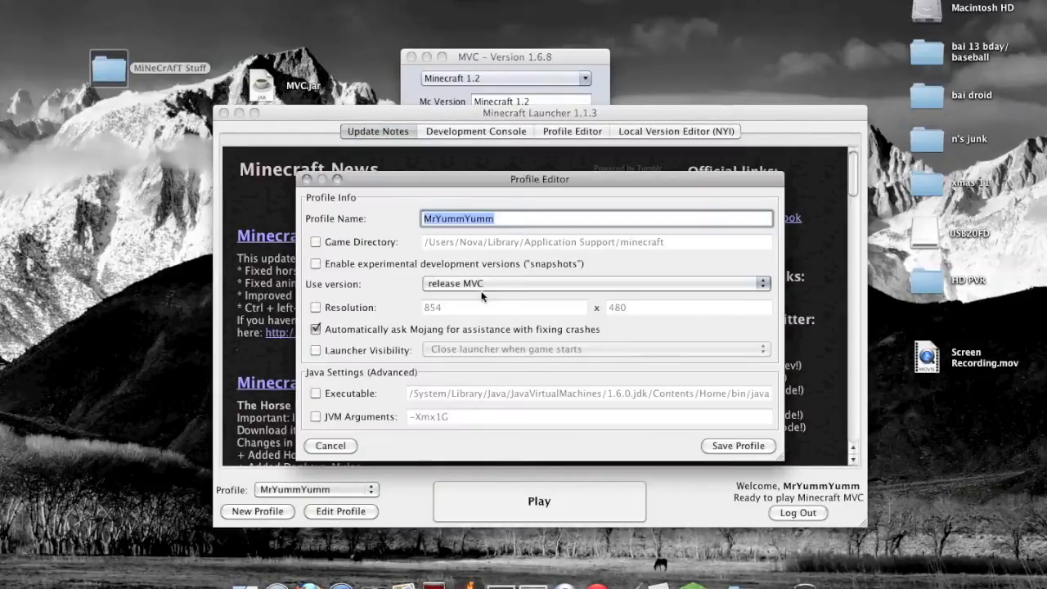
pyautogui.click(330, 446)
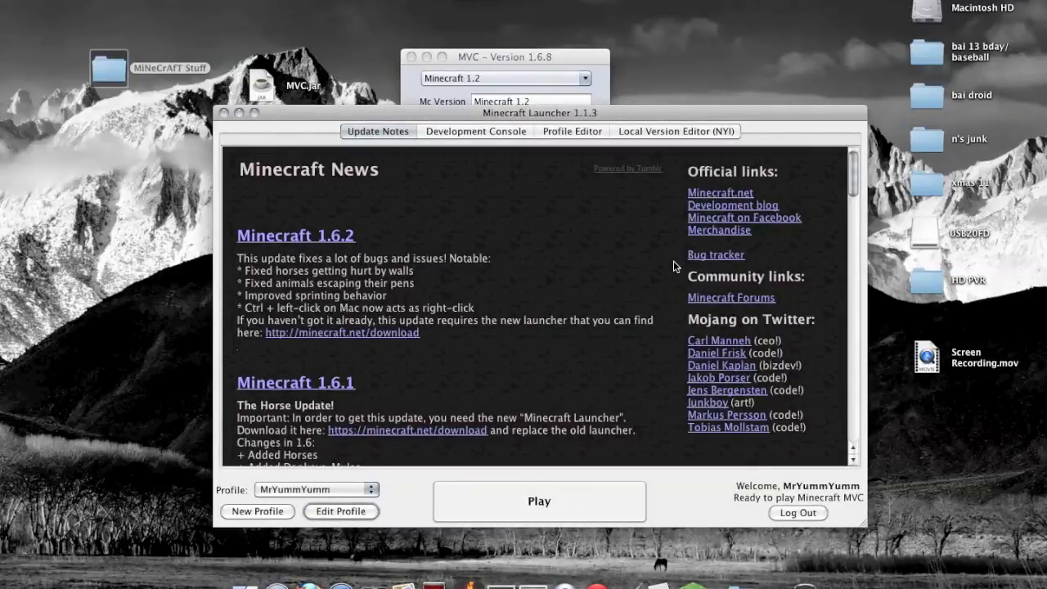
pyautogui.click(475, 131)
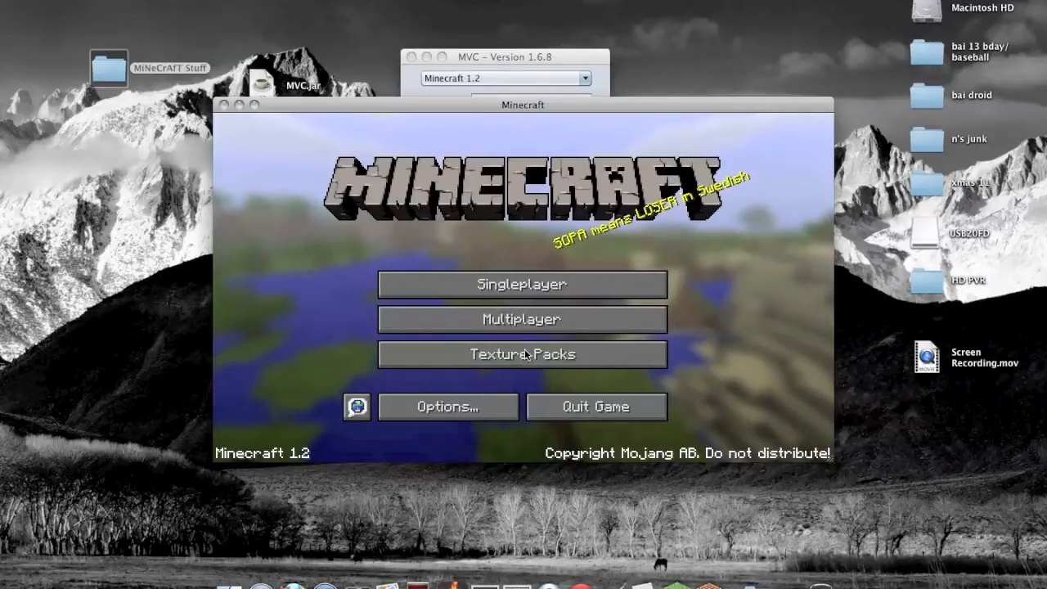
pyautogui.moveTo(319, 149)
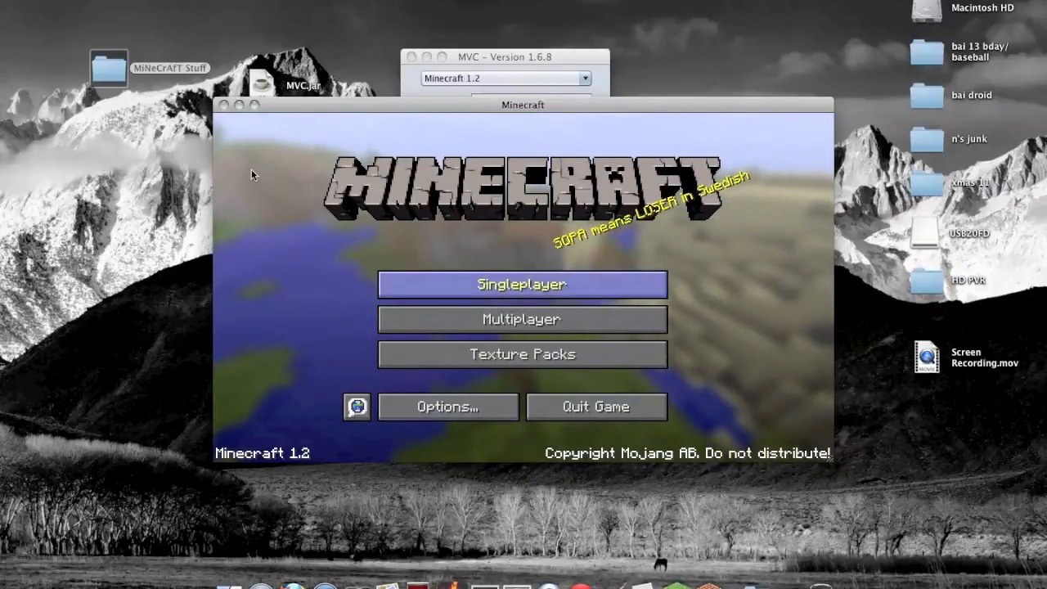
pyautogui.moveTo(596, 407)
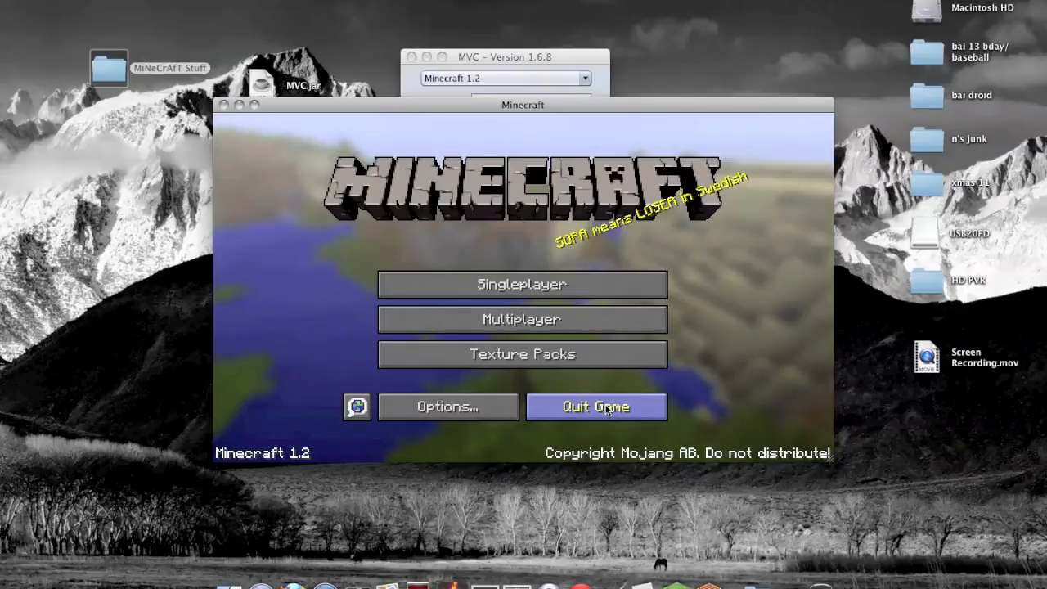
# - Quit Minecraft 1.2 from its title screen
pyautogui.click(595, 406)
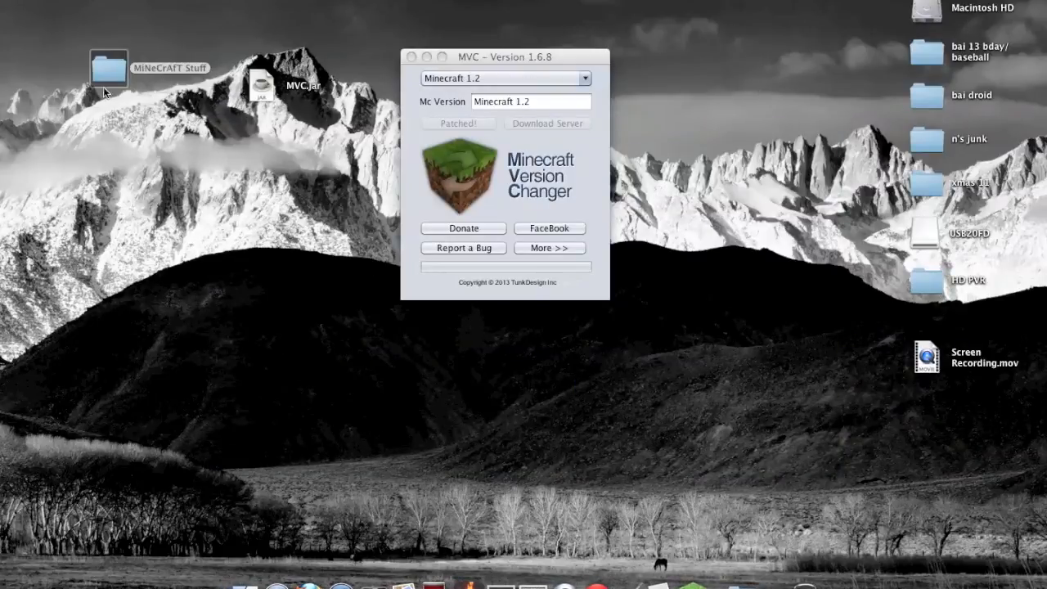
# - Reopen the launcher and save the profile with Use Latest Version selected
pyautogui.doubleClick(108, 67)
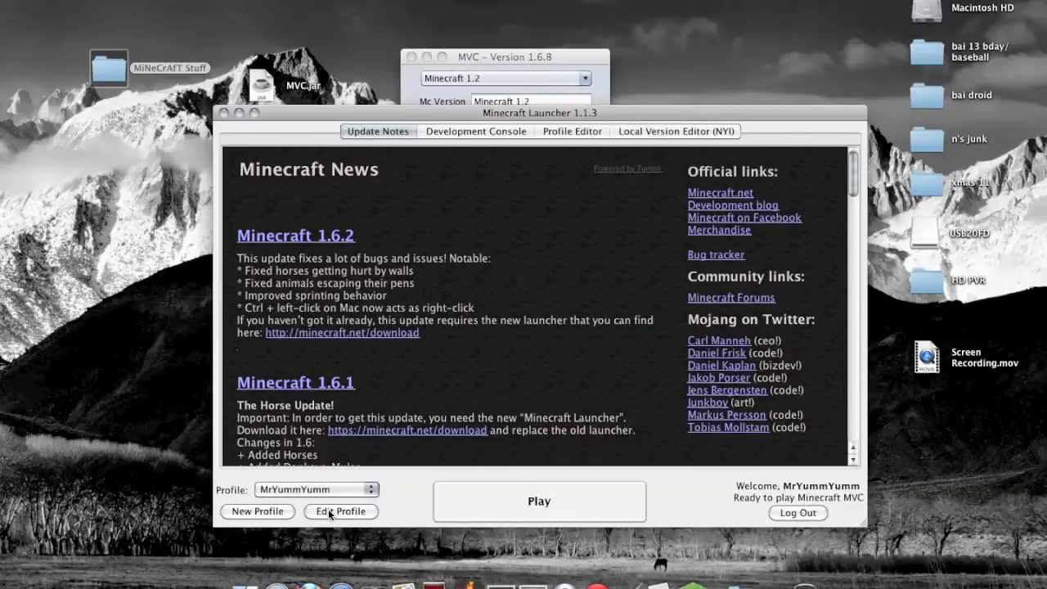
pyautogui.click(340, 511)
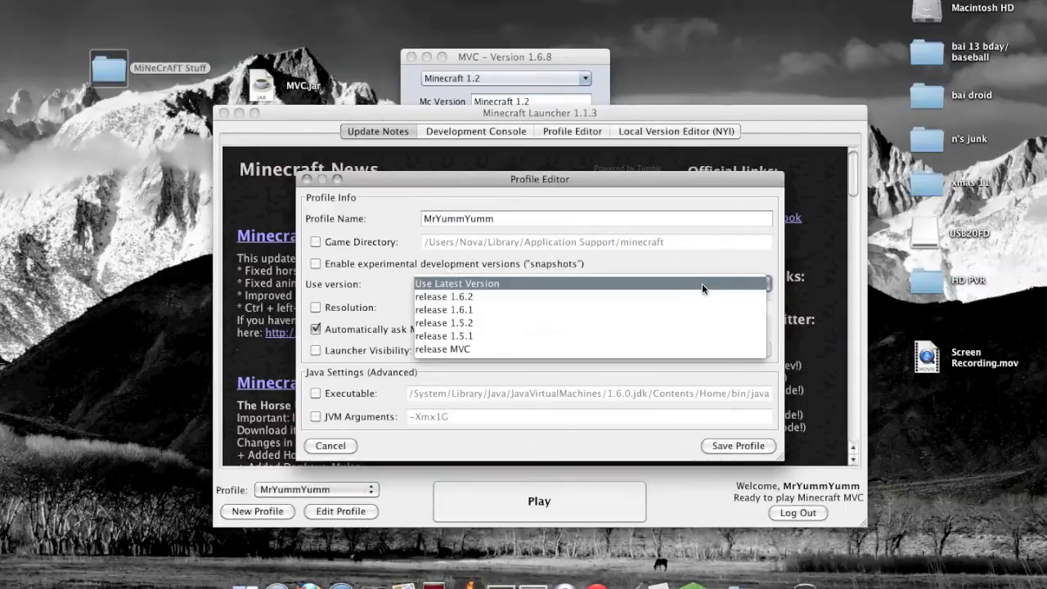
pyautogui.moveTo(679, 296)
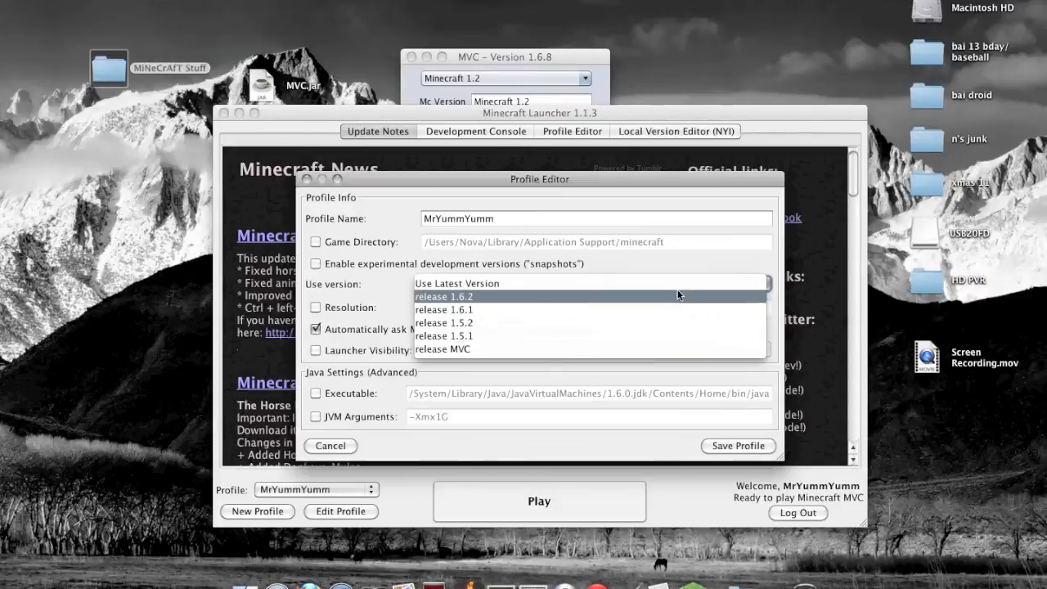
pyautogui.click(456, 283)
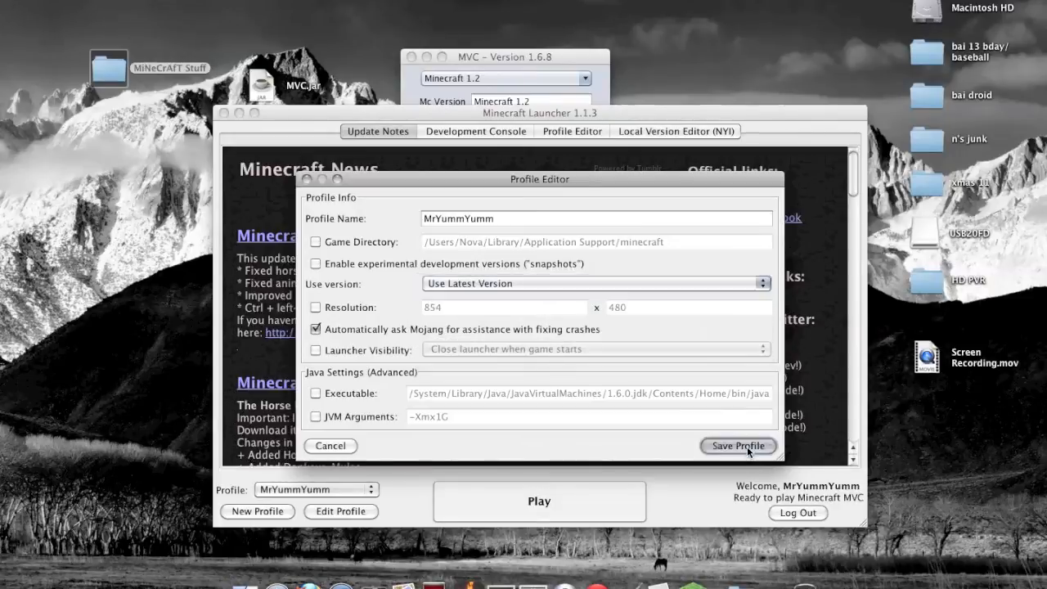
pyautogui.click(737, 446)
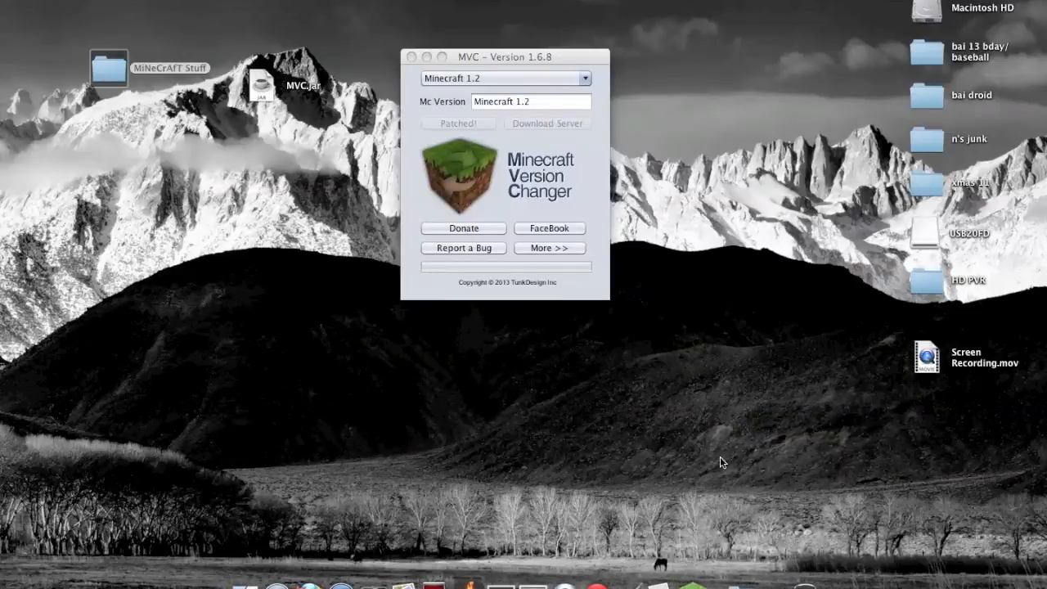
# - Select the MiNeCrAFT Stuff folder on the desktop
pyautogui.click(170, 68)
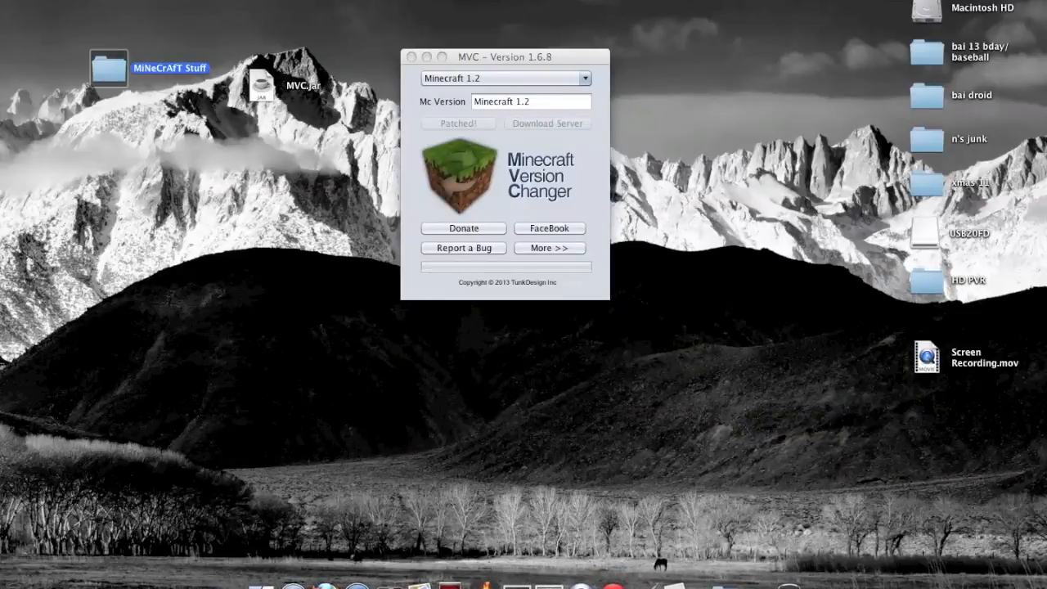